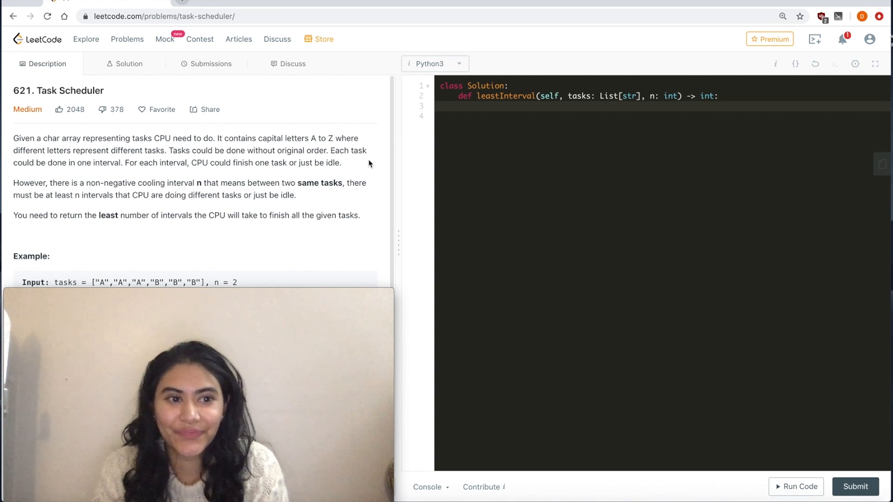
mouse_move(346, 232)
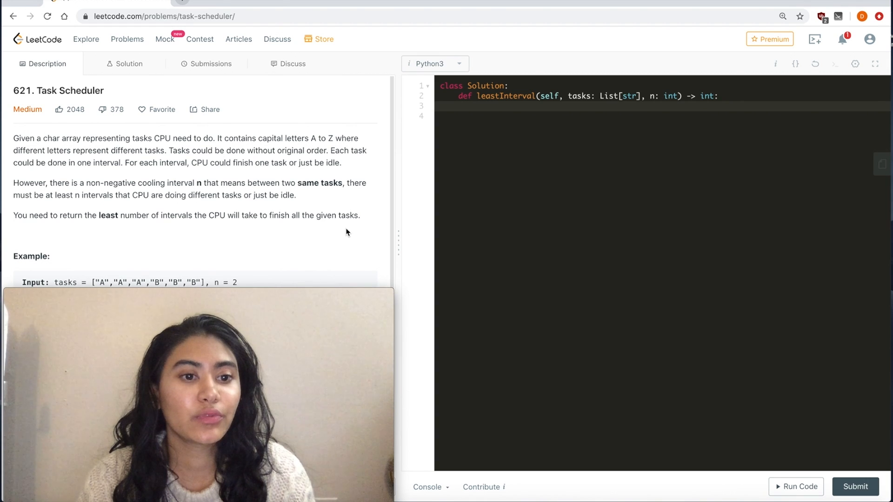
Step: Note a first example with tasks A, n = 2, and output = 6
scroll(down, 3)
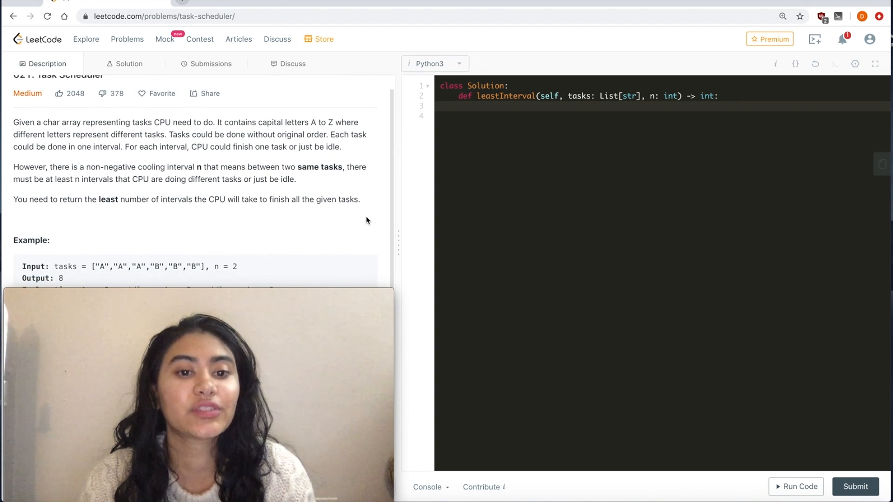
scroll(down, 3)
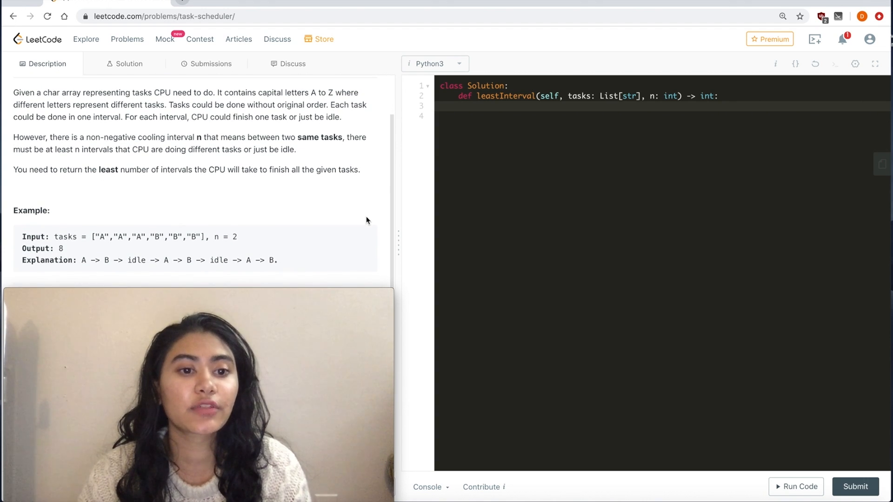
scroll(down, 3)
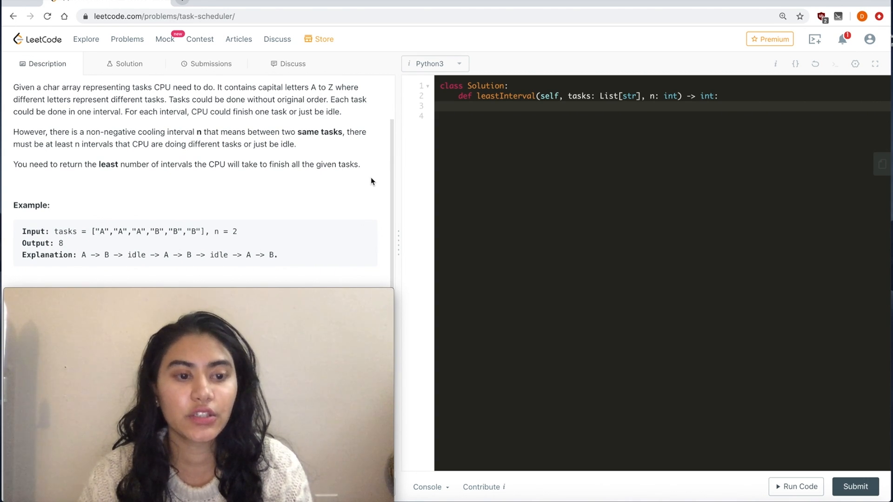
mouse_move(382, 194)
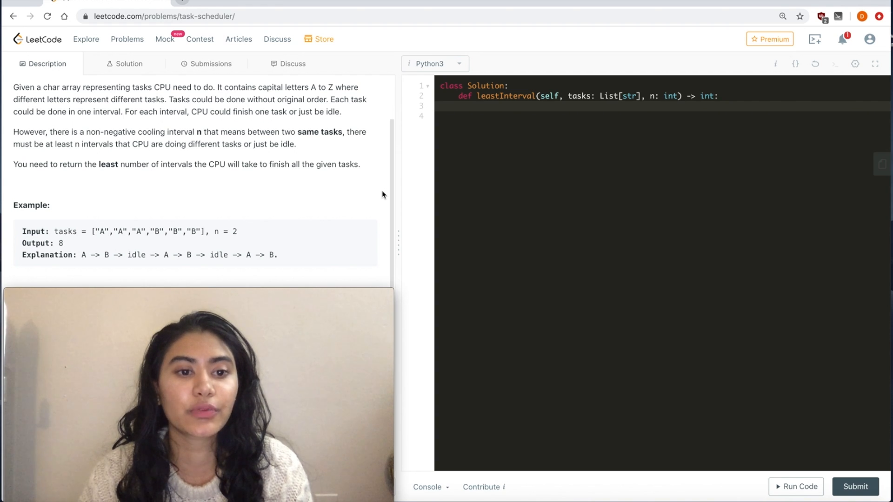
mouse_move(374, 204)
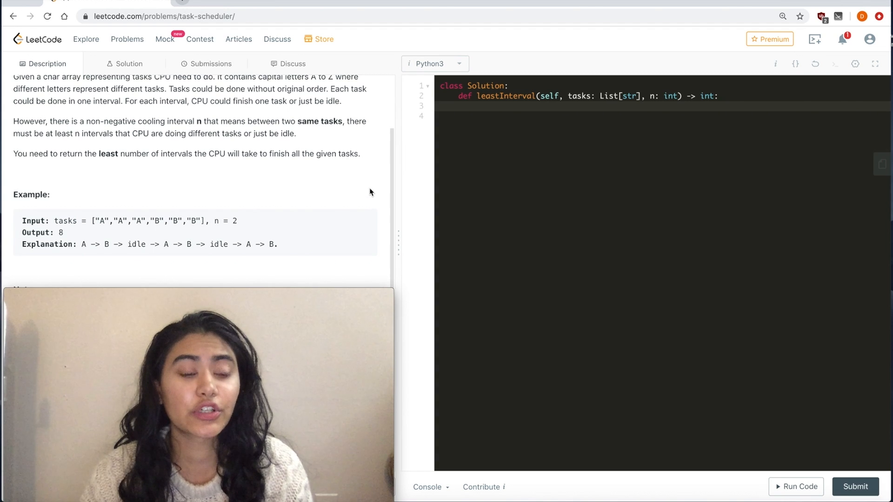
scroll(down, 3)
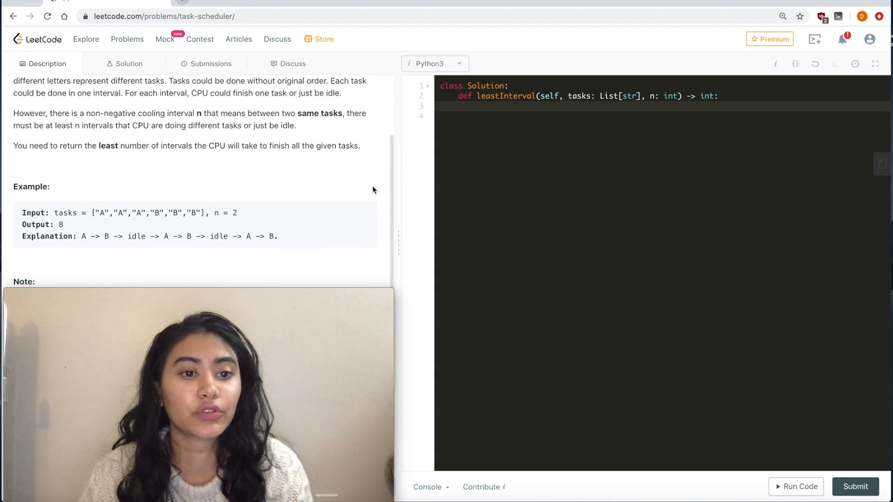
scroll(down, 3)
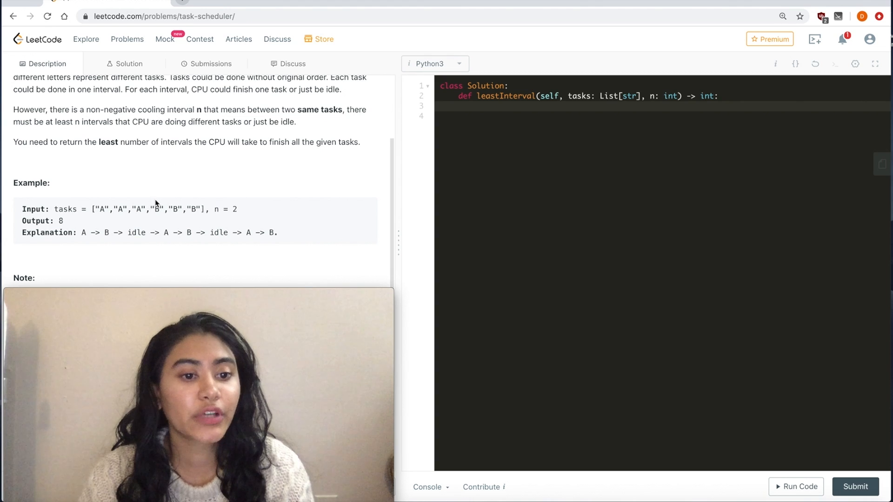
mouse_move(241, 204)
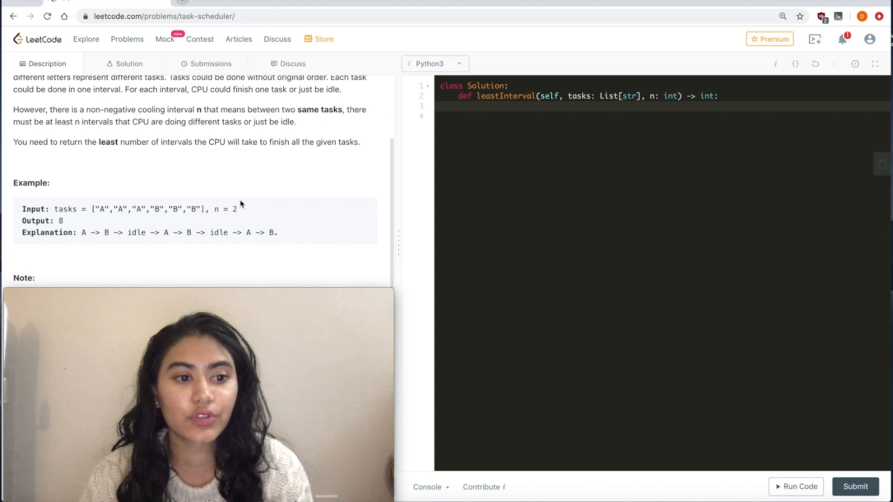
mouse_move(92, 234)
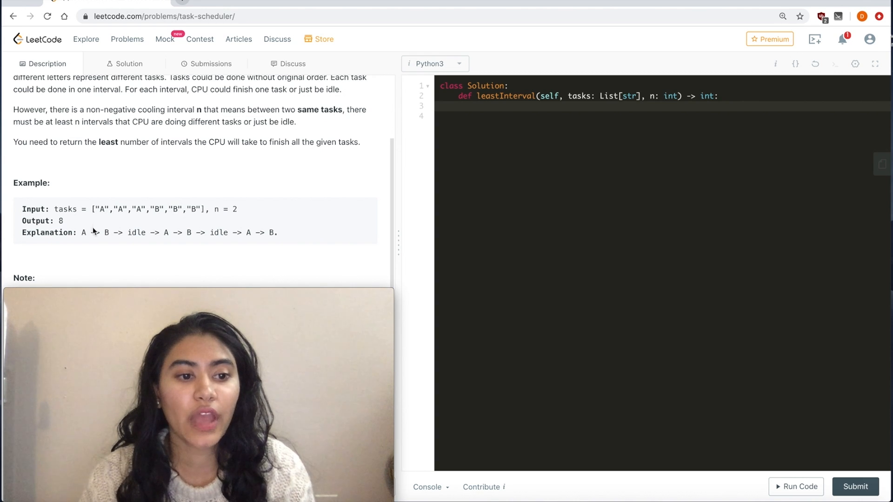
mouse_move(87, 246)
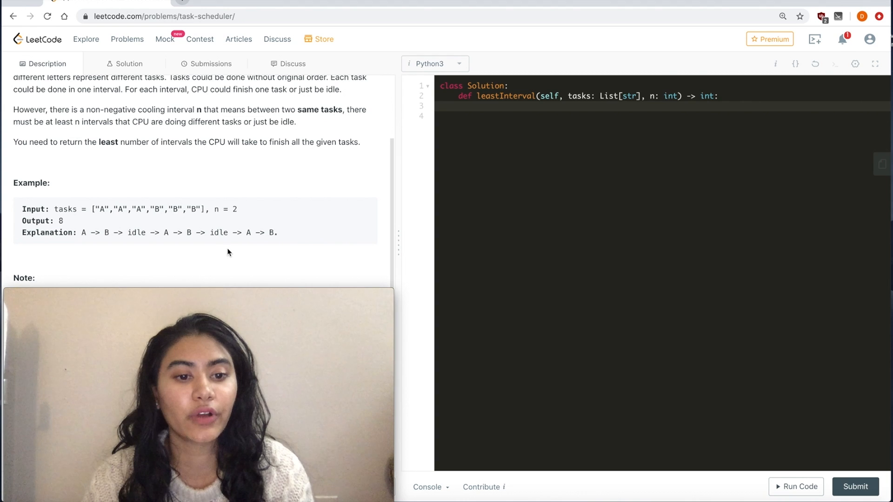
mouse_move(178, 243)
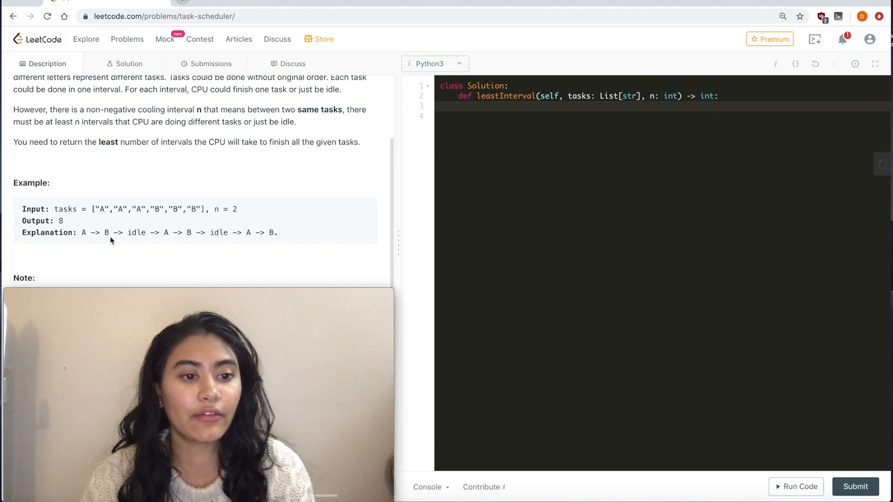
mouse_move(197, 252)
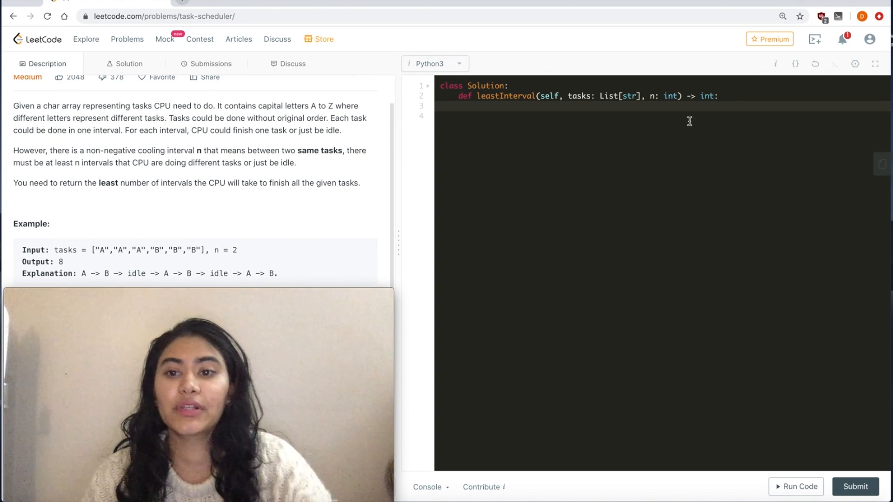
text(A B C A B C)
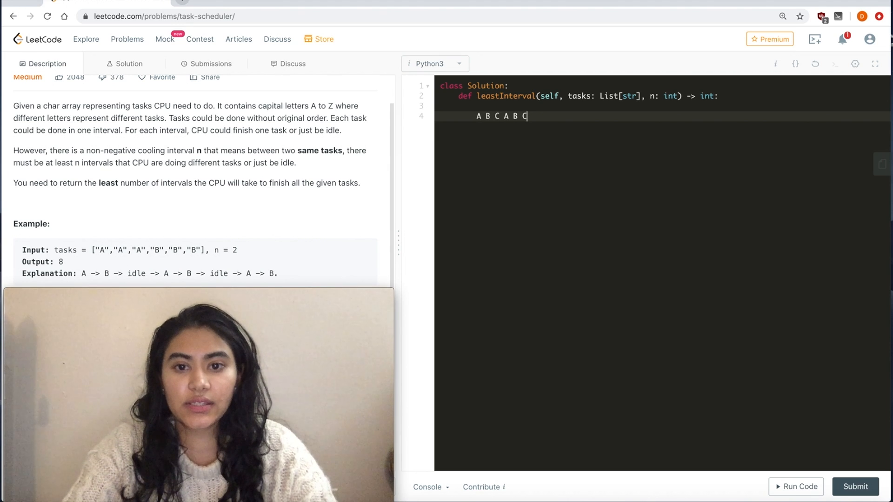
text(n = 2)
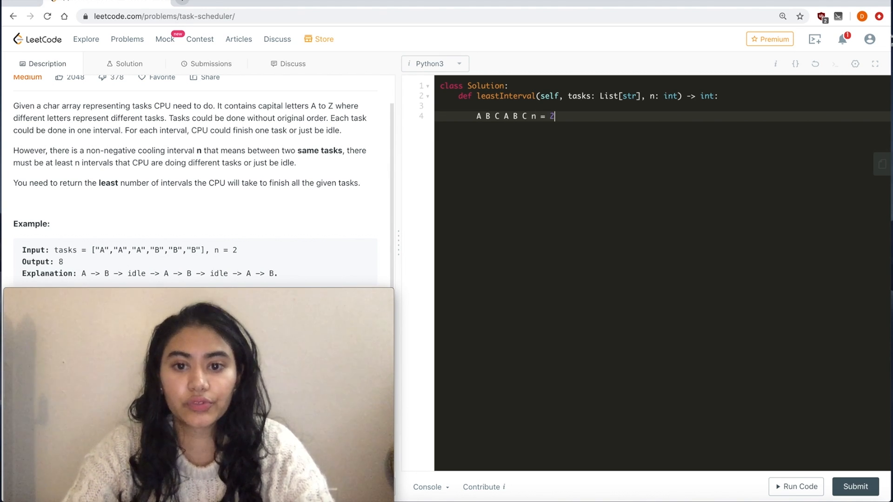
key(Enter)
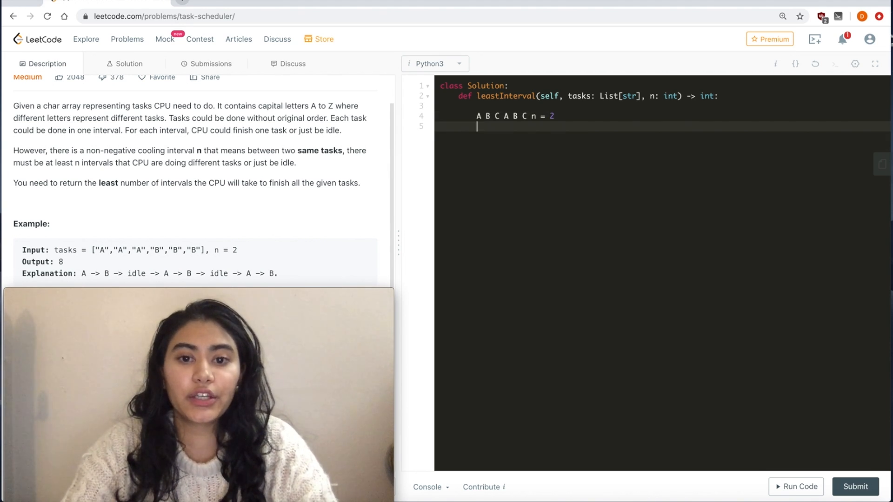
text(ouput =)
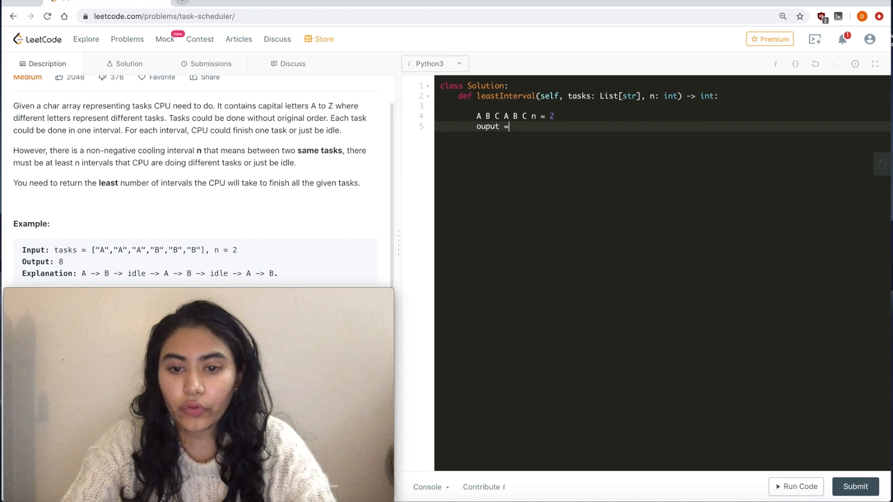
text(6)
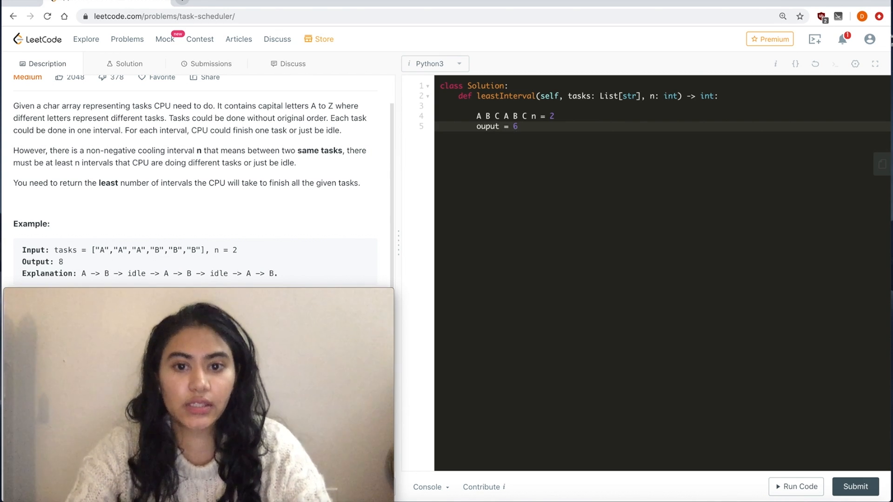
Step: Extend the example tasks to A B C A B C and add output = len(tasks)
text(A B C)
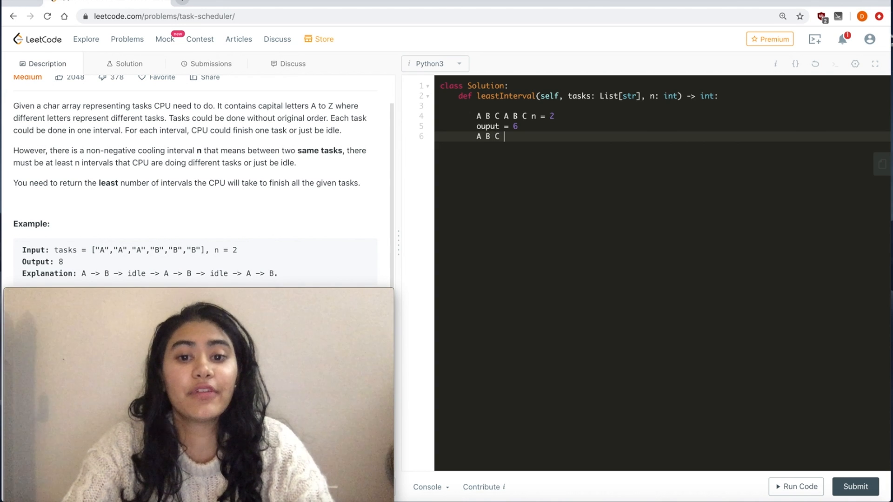
text(A B C)
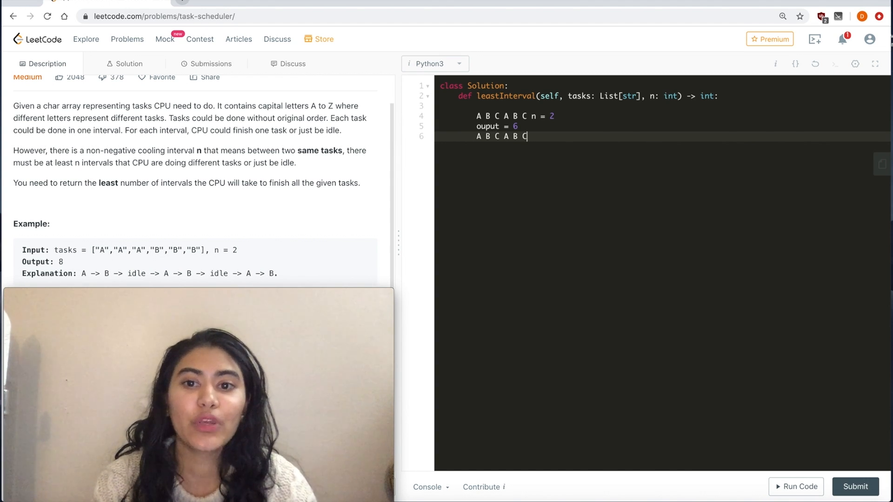
key(Enter)
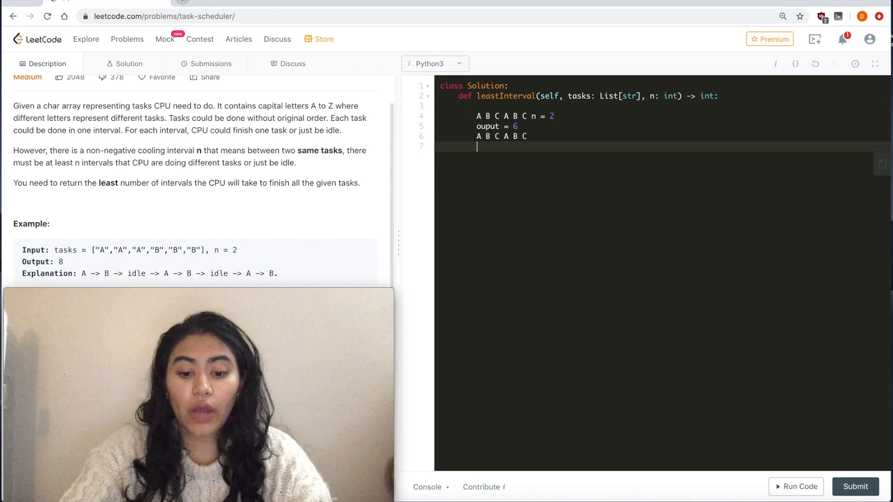
text(ouput = len()
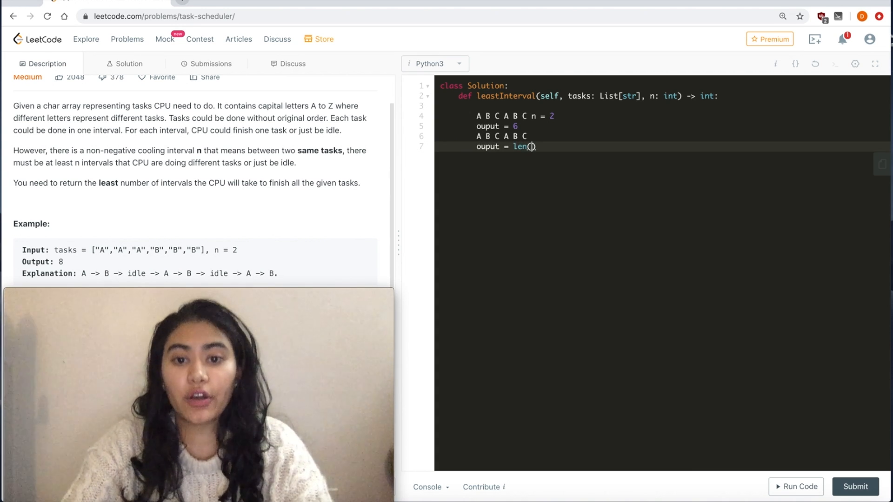
text(tasks)
text(A A A n = 2)
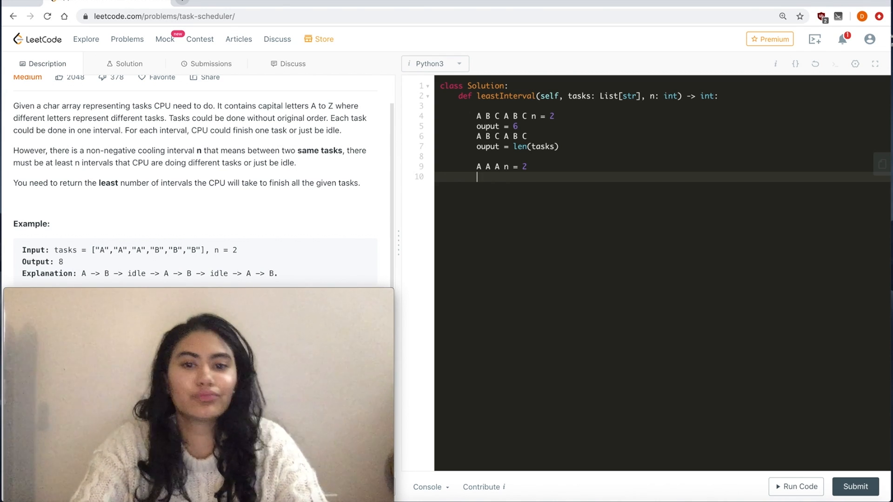
Step: Work the A A A, n = 2 case as A I I A I I A with output 7
text(A I)
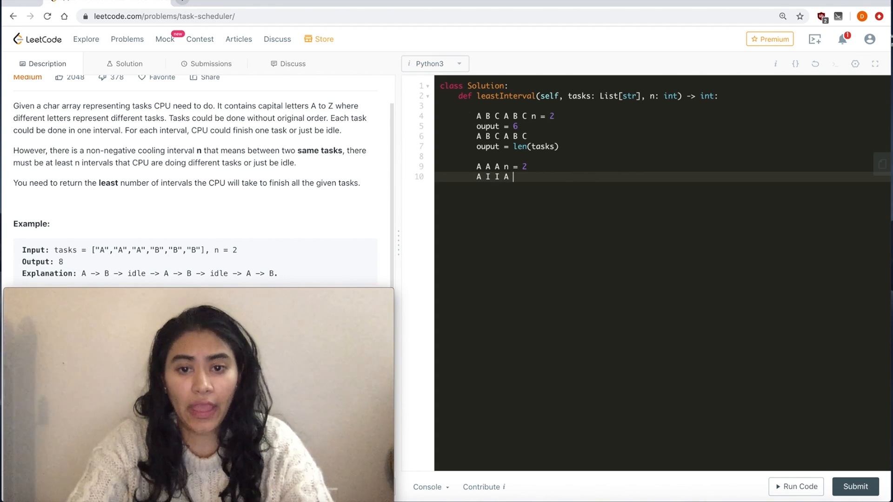
text(I A)
text(ouput =)
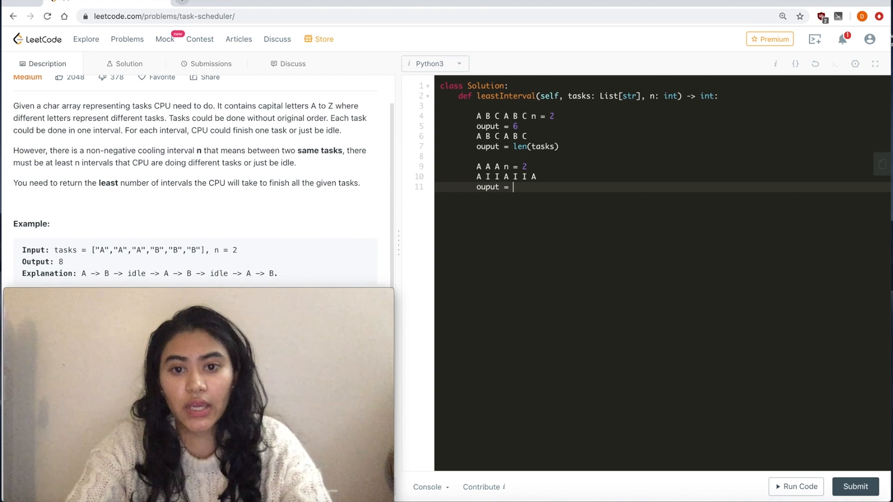
text(7)
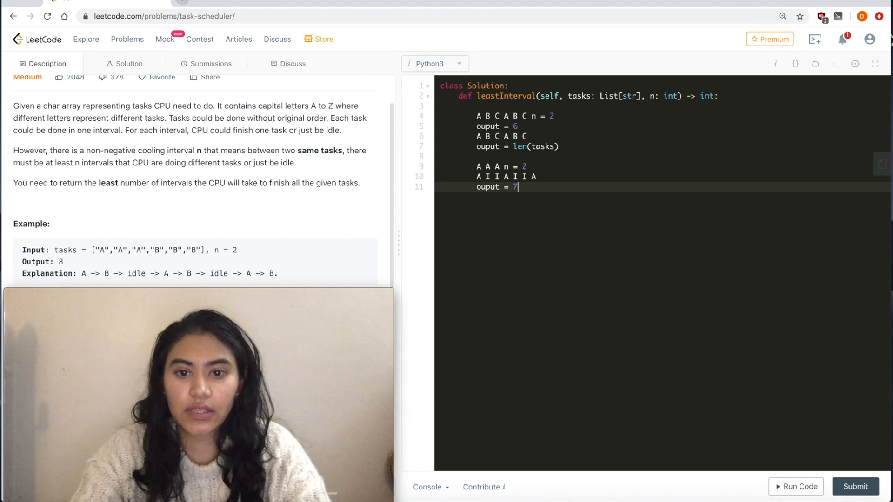
key(Enter)
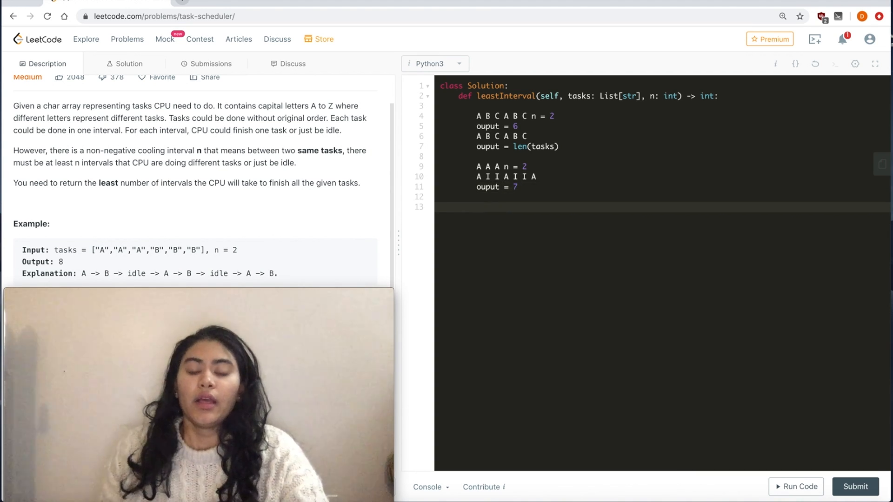
Step: Add the A A A B, n = 2 example with its idle schedule and output 7
text(A A)
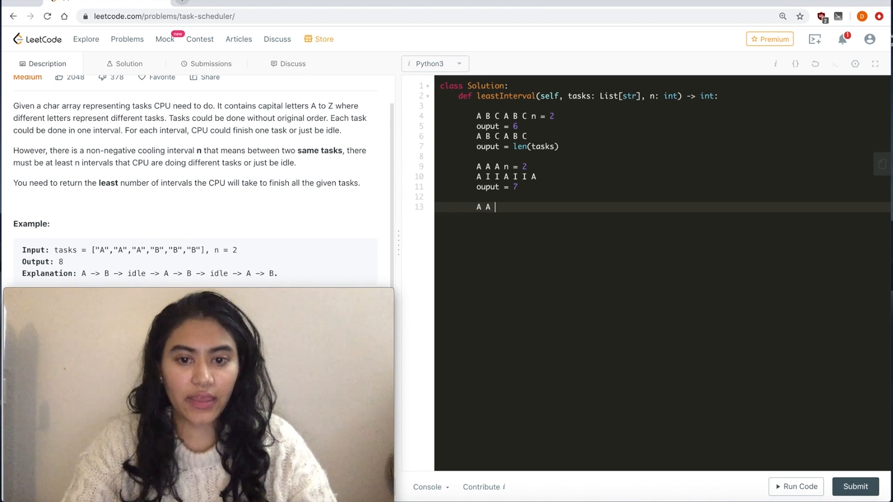
text(A B)
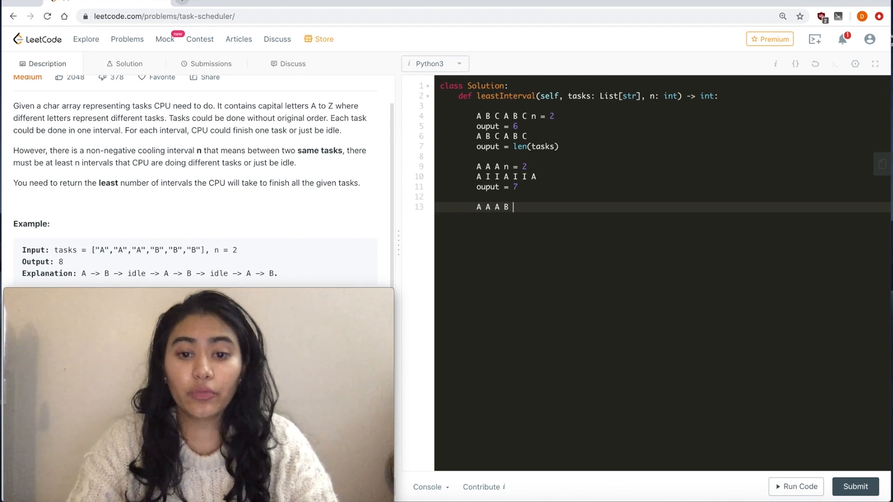
text(n = 2)
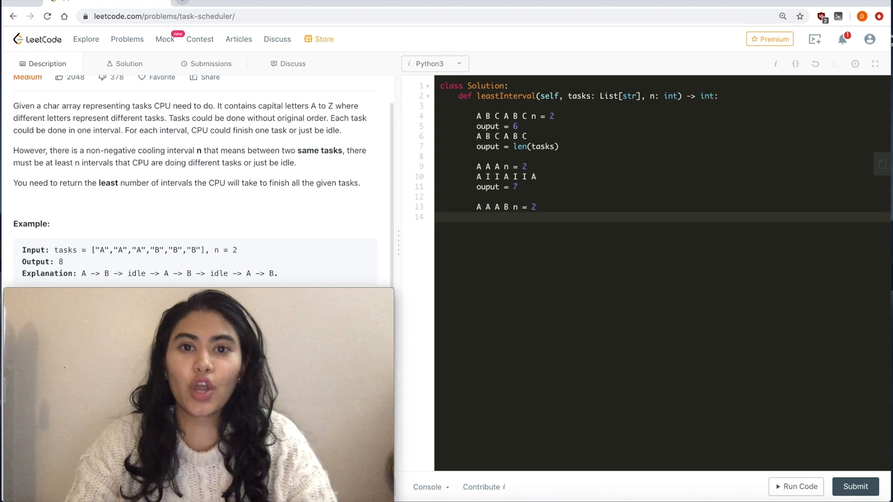
text(A)
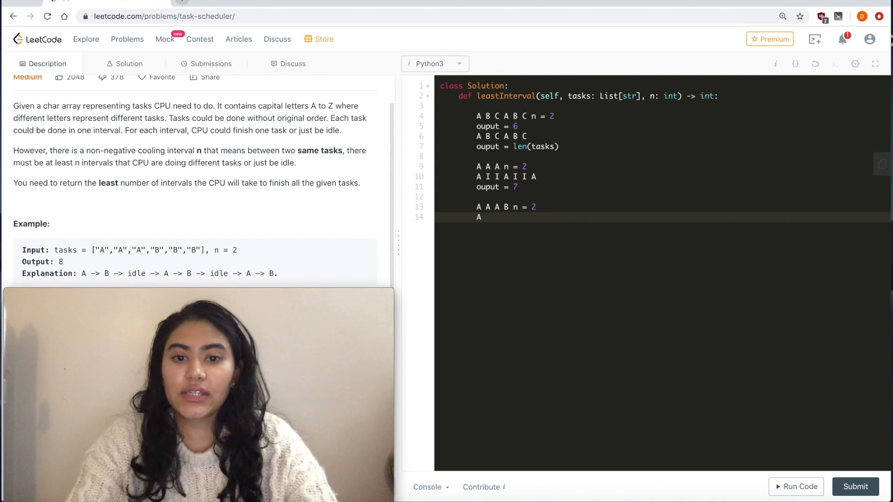
text(B)
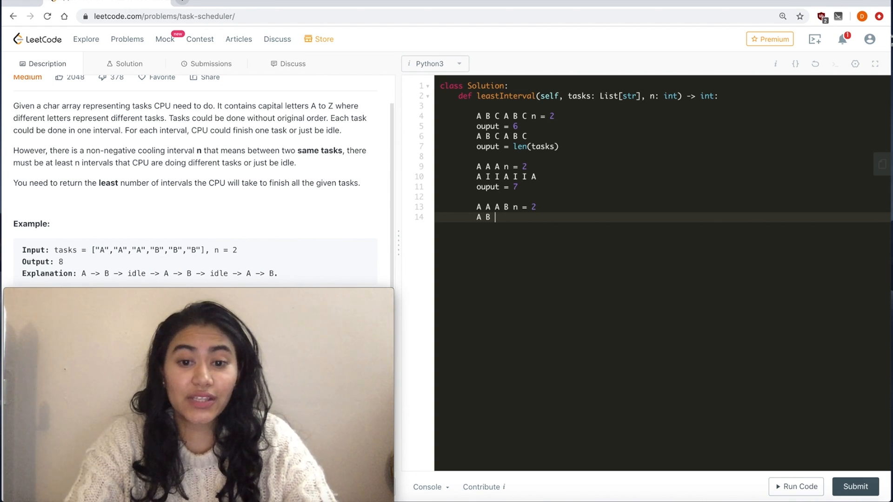
text(I A I I A)
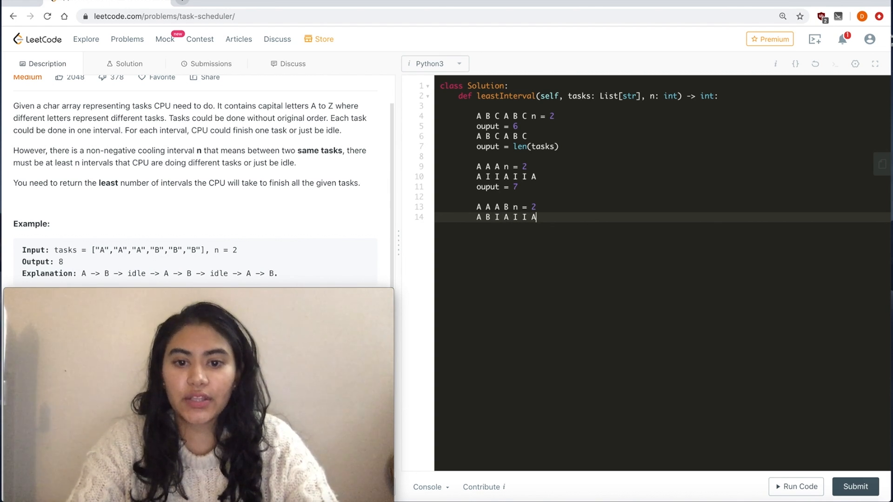
text(o)
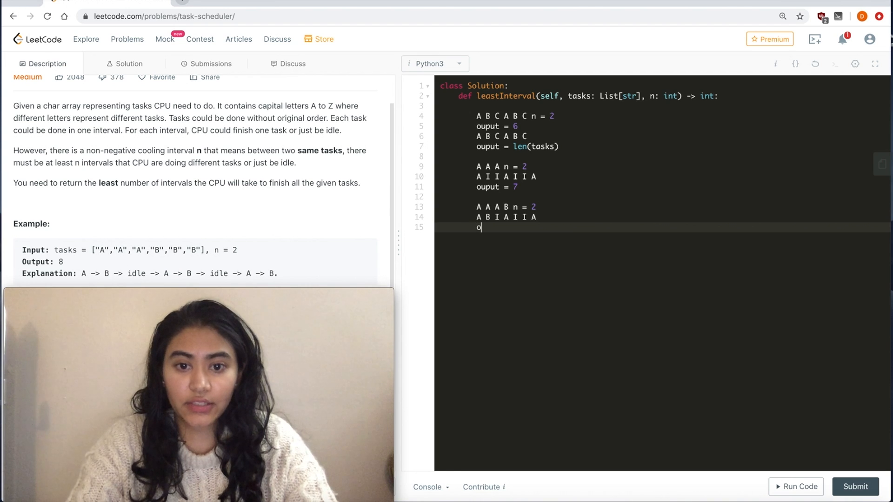
text(utuput =)
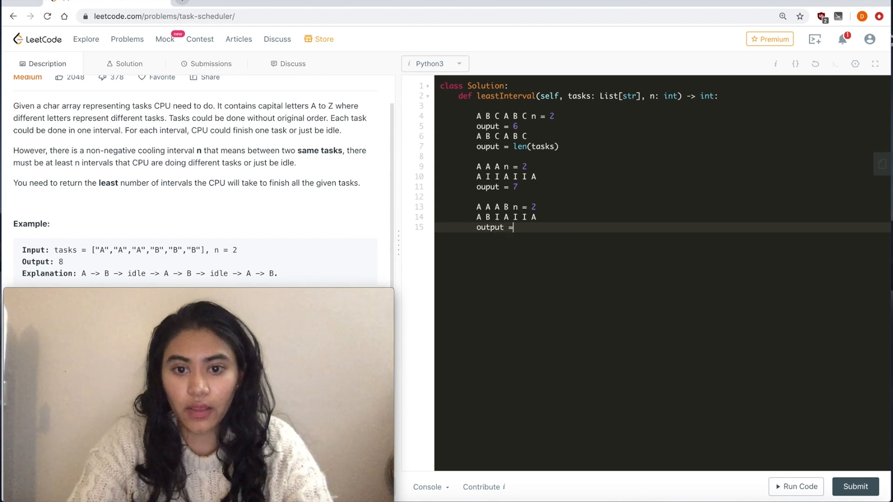
text(7)
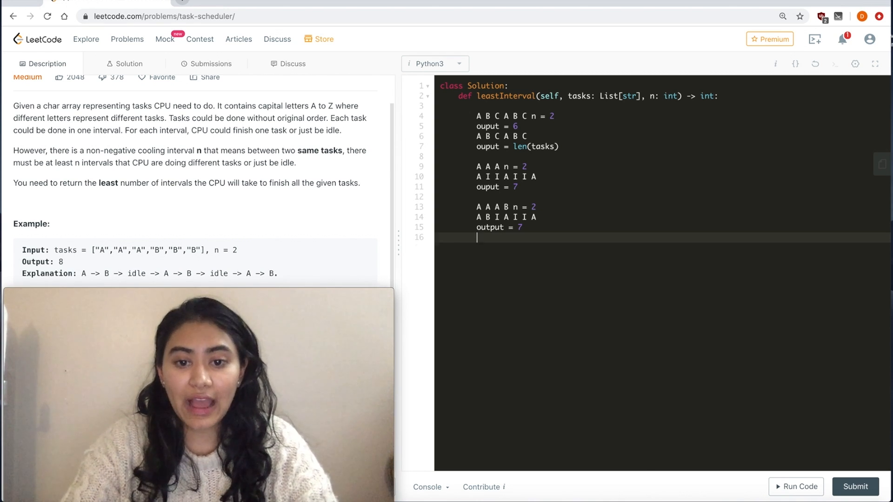
Step: Add the A A A B B C C example with its schedule and output 7
text(A A A B B C C n = 2)
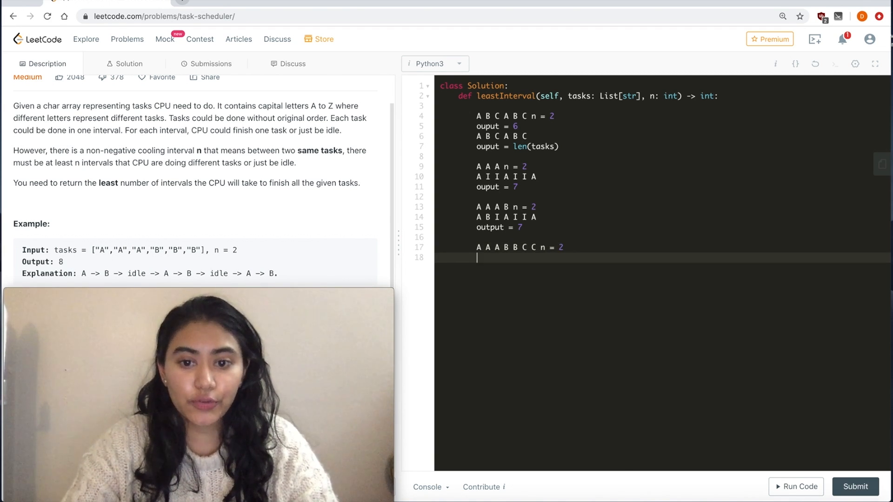
text(A B C A B C)
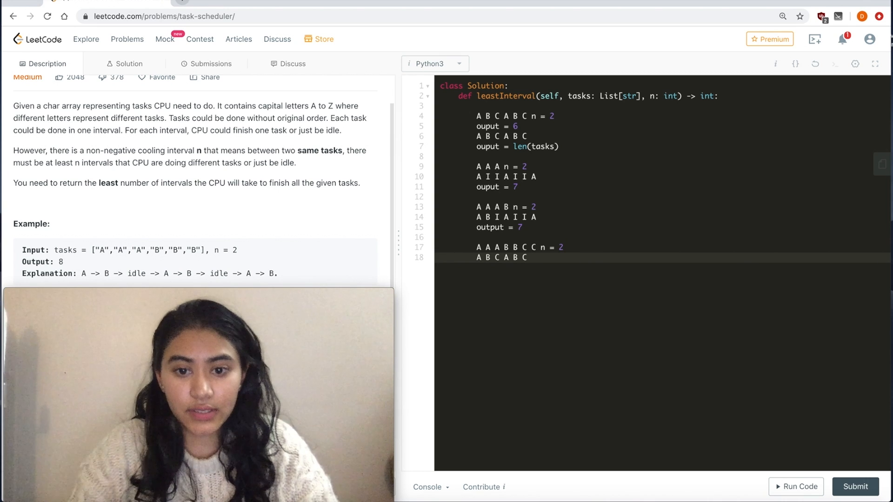
text(A)
text(ouput =)
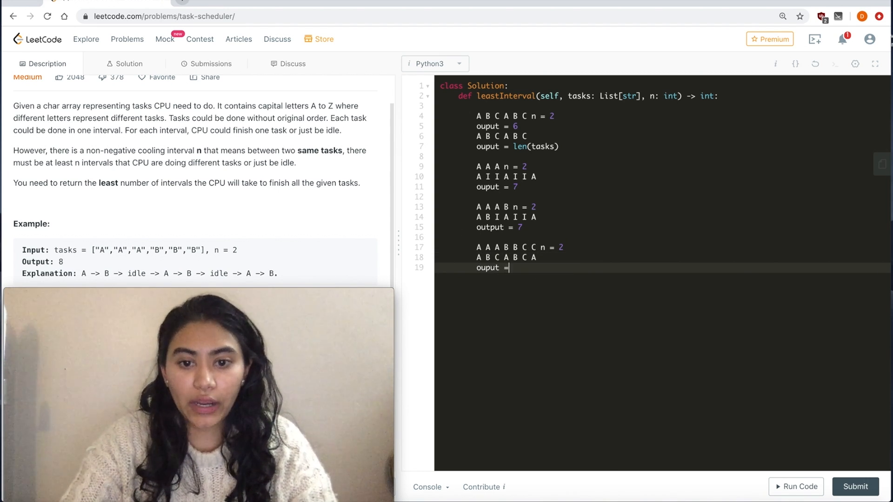
text(7)
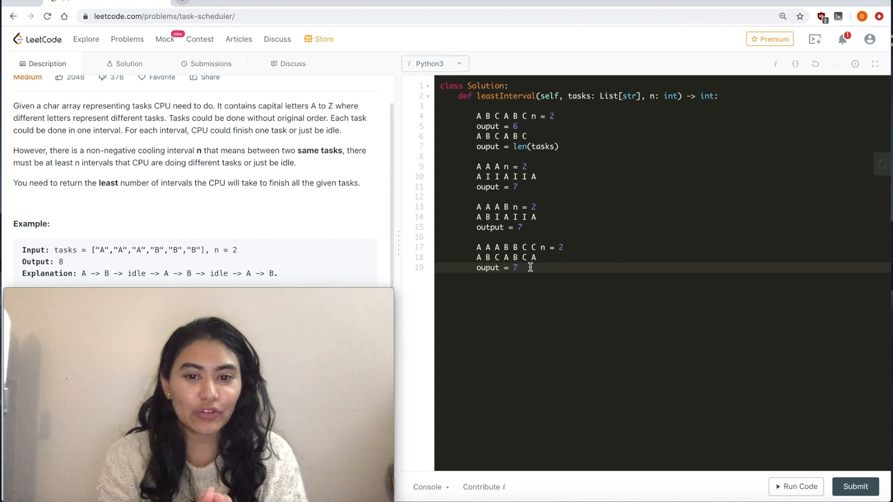
key(Enter)
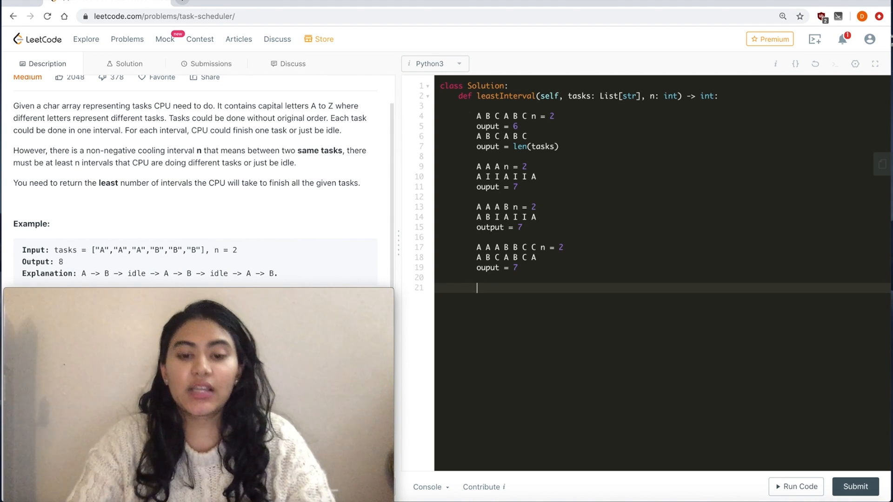
mouse_move(502, 296)
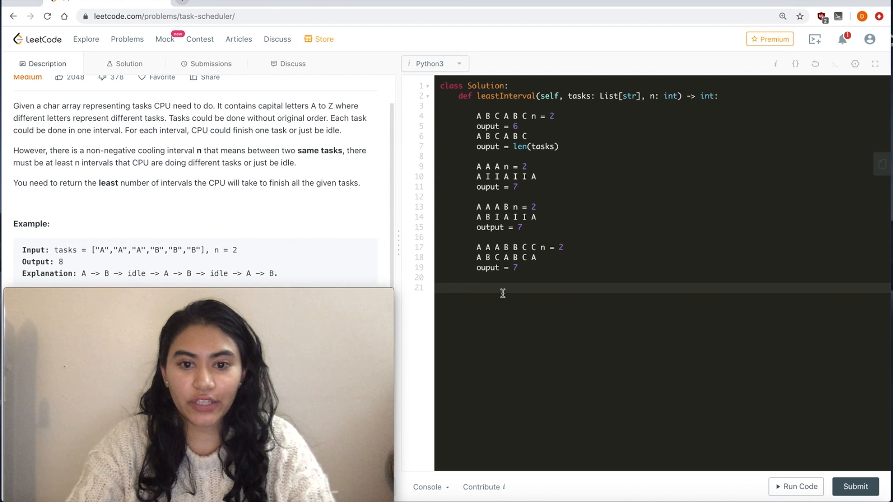
Step: Write the formula idle = (max_occuring_number - 1) * n beneath the worked examples
text(idle =)
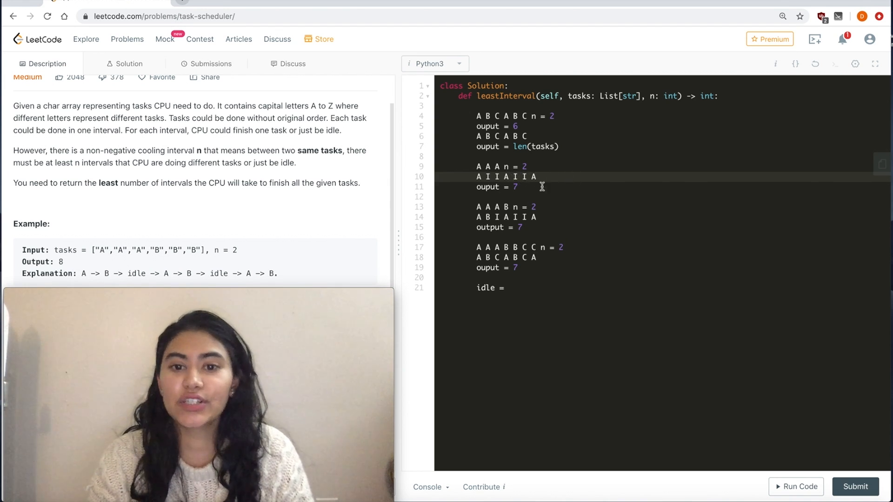
click(510, 288)
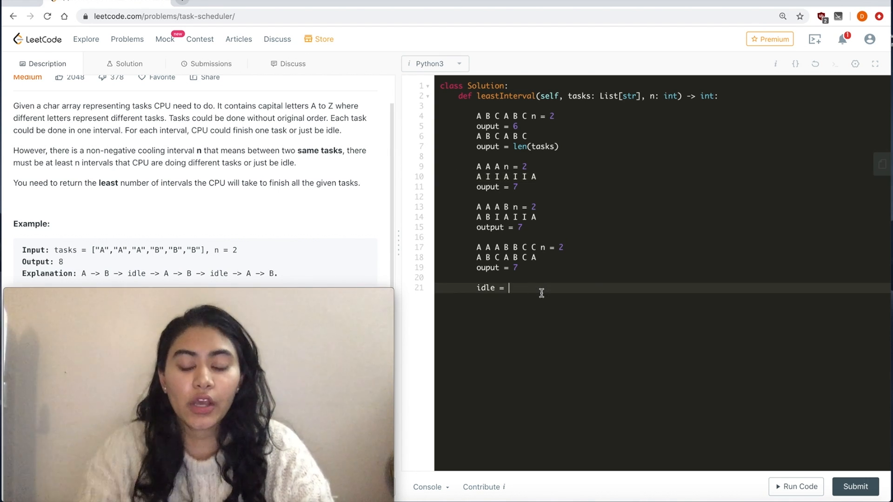
text(max_o)
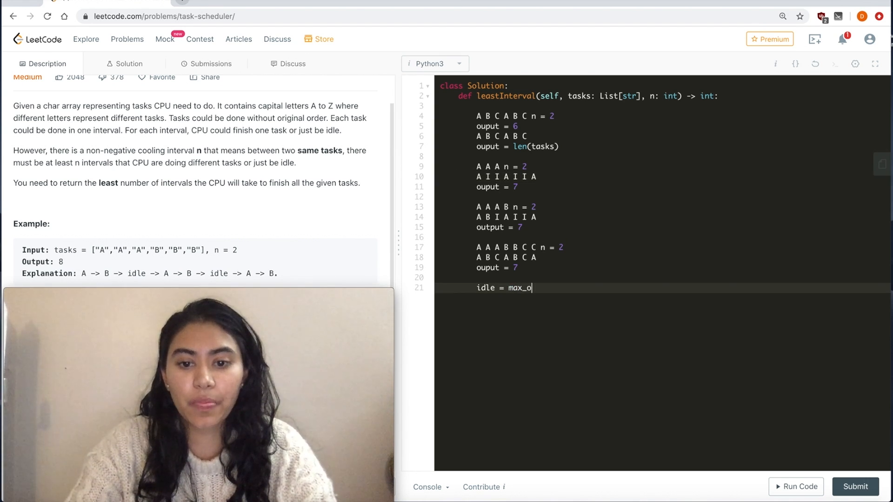
text(ccuring_numb)
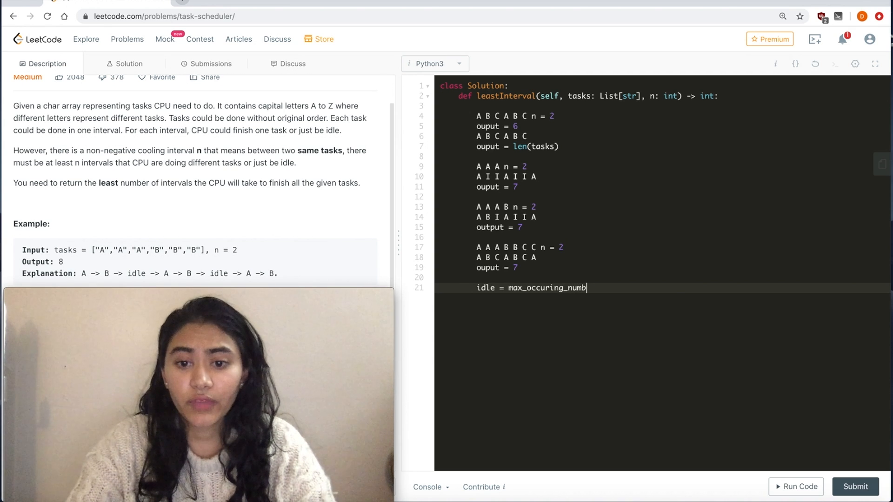
text(er)
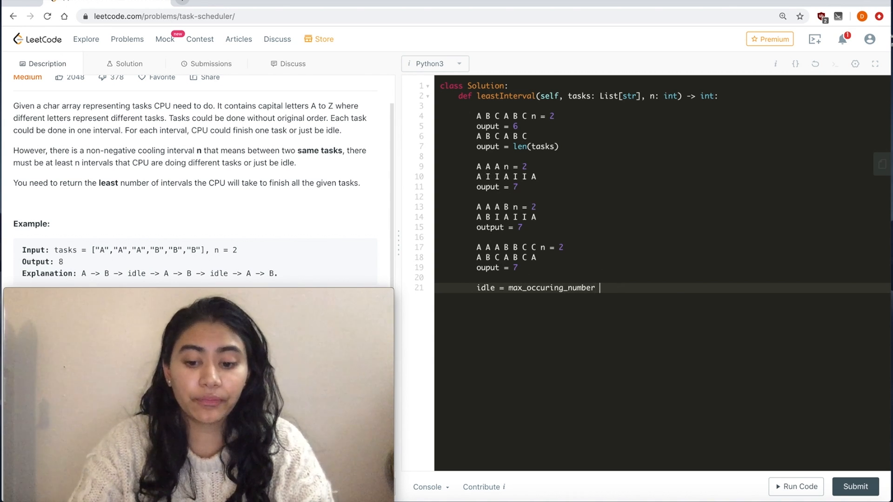
text(-)
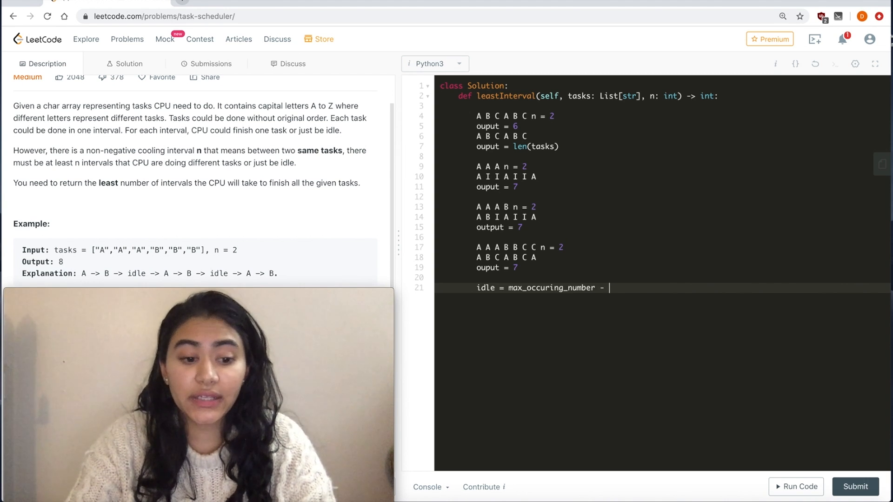
text(1) *)
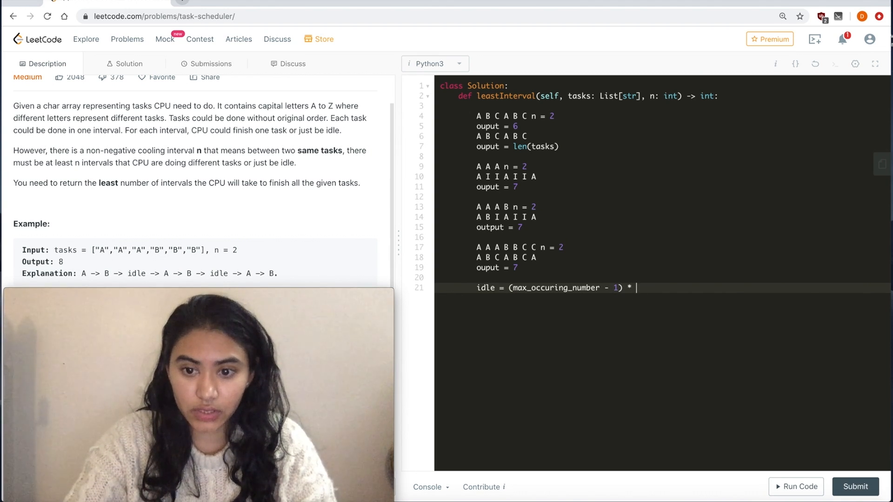
text(n)
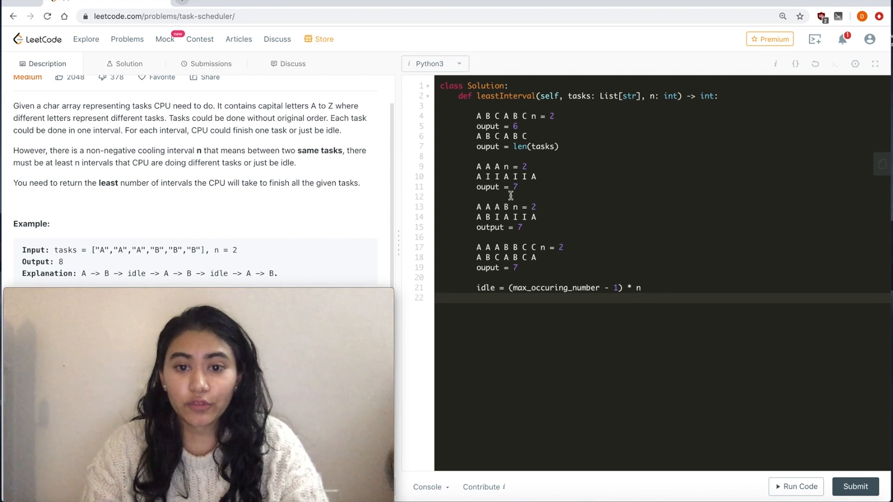
mouse_move(542, 323)
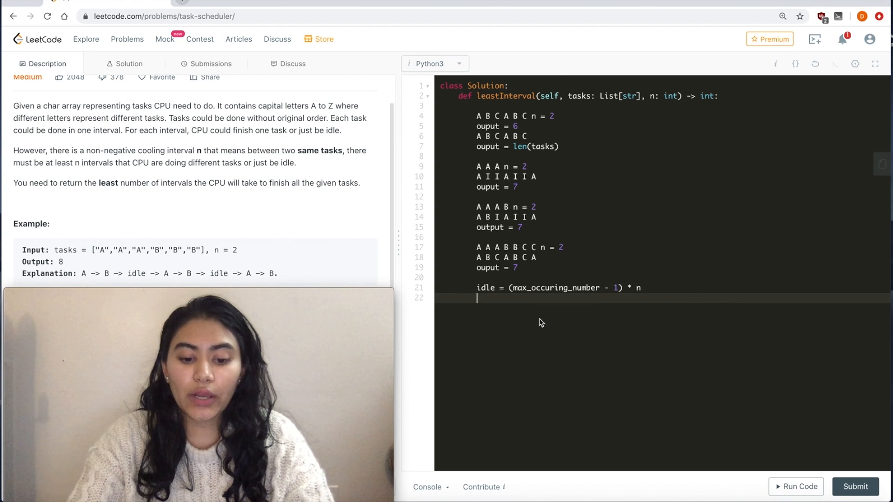
Step: Write intervals = (max_occuring_number - 1) * (n + 1) + counter below the idle line
text(interval)
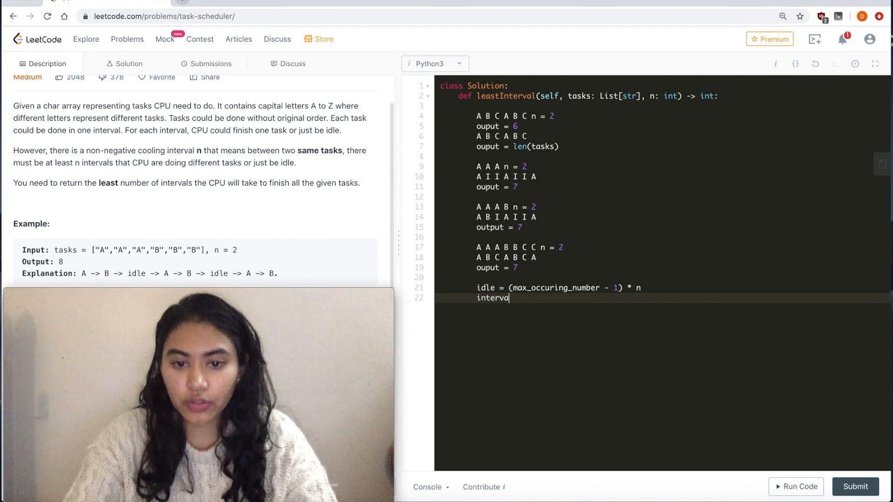
text(ls = (max))
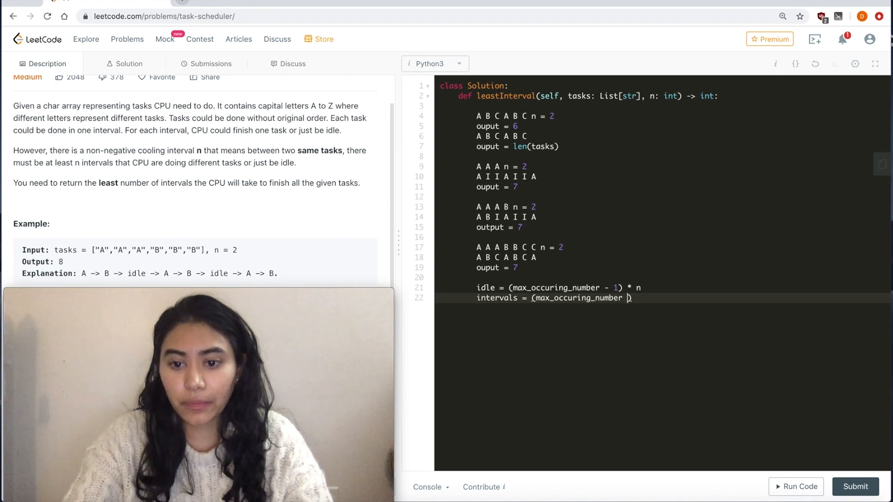
text(- 1) * (n ))
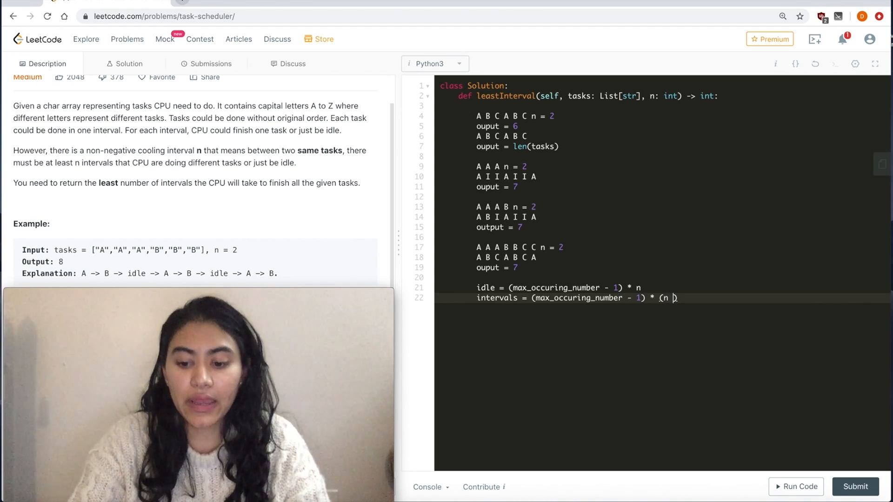
text(+ 1))
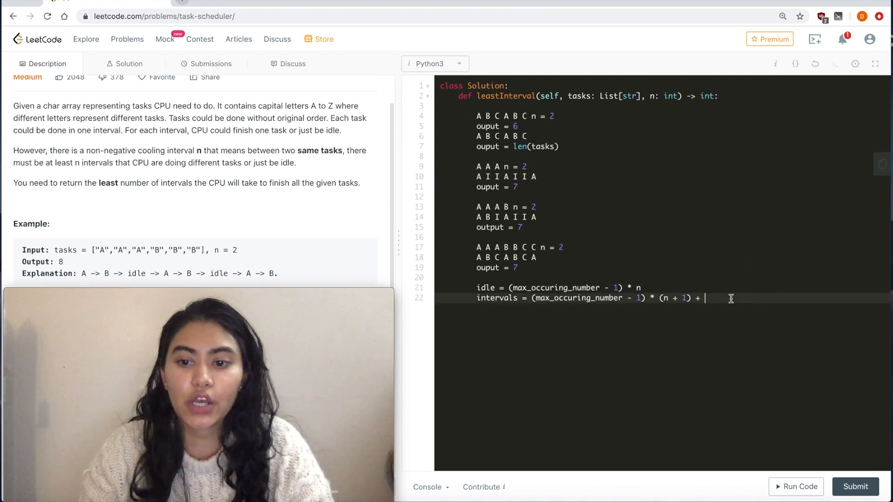
text(counter)
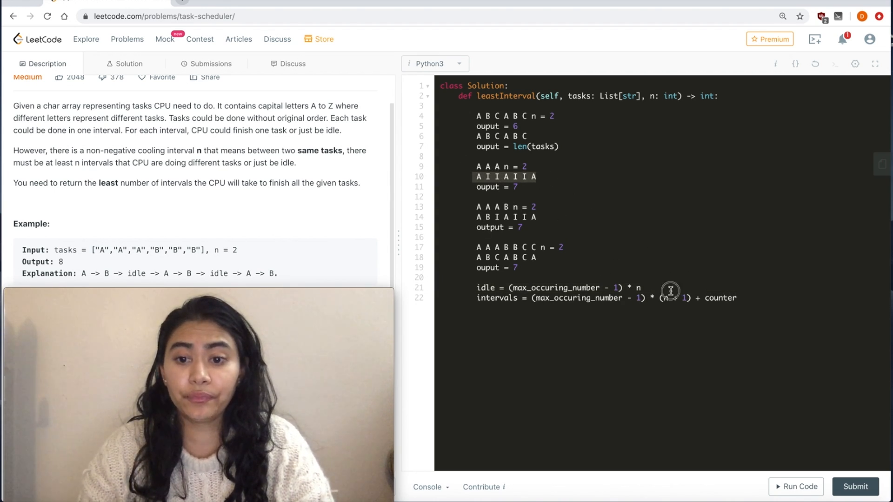
Step: Define counter = number of max_occuring_number on a new line between the formulas
key(Enter)
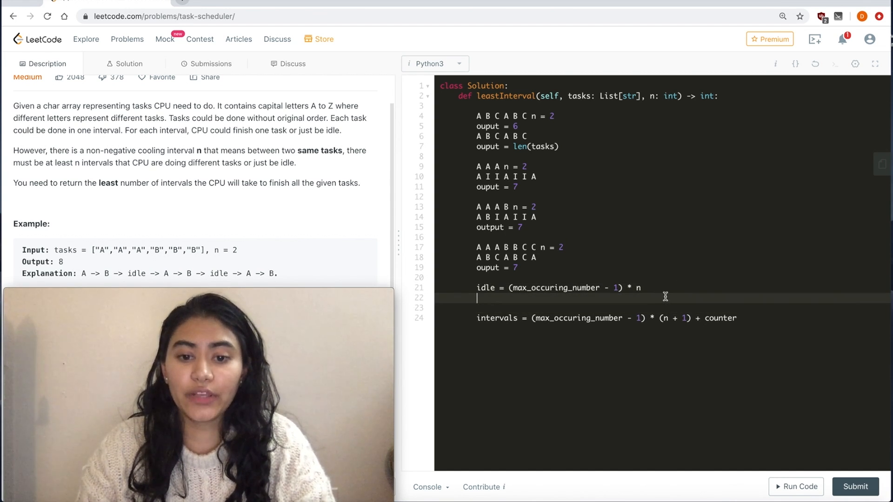
text(counter =)
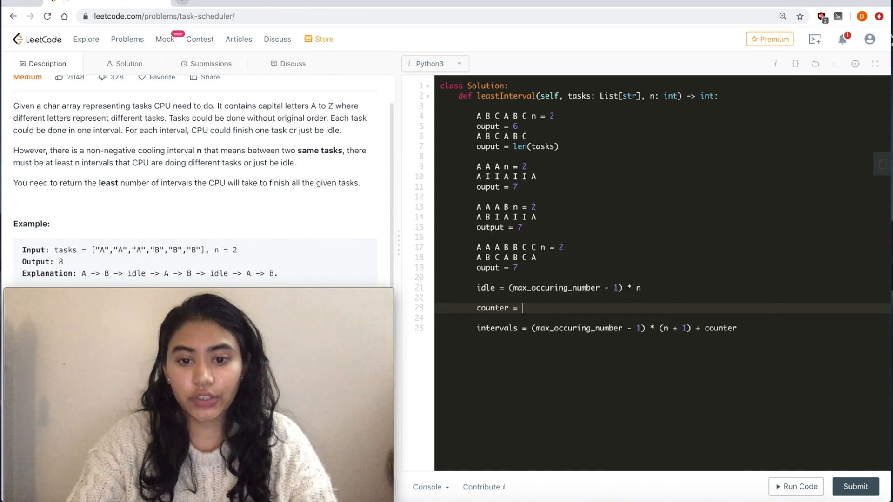
text(number of max_)
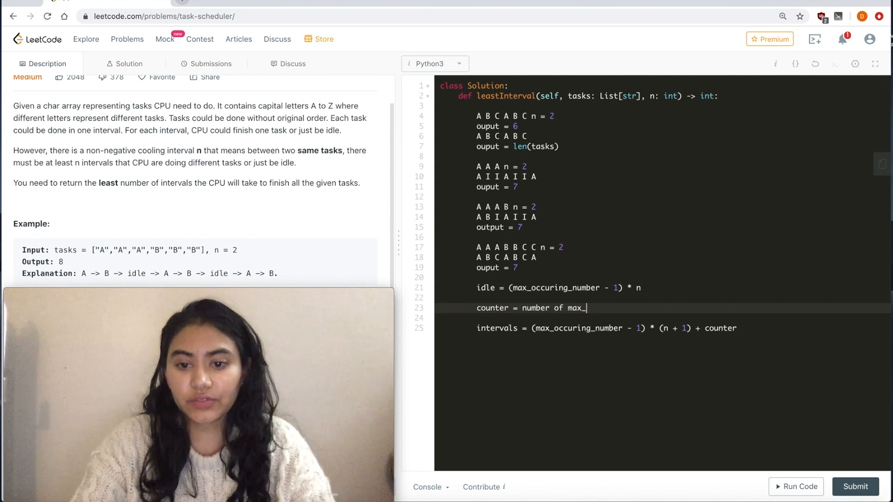
text(occuring)
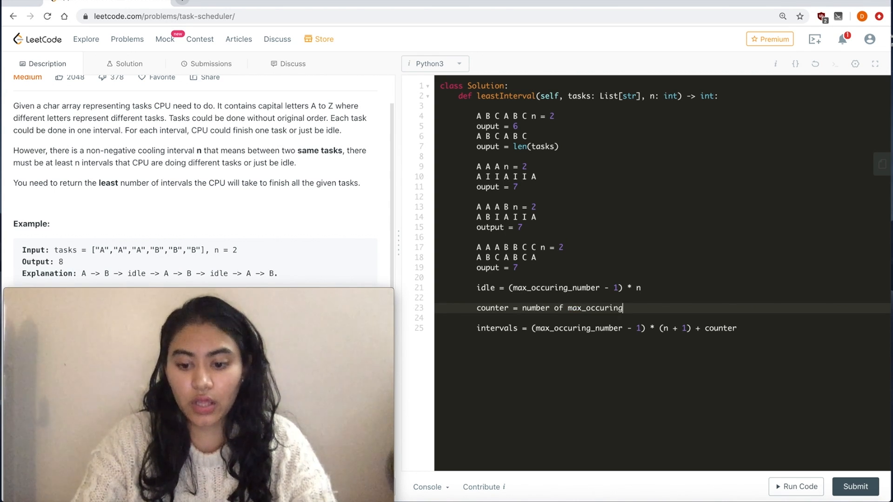
text(_number)
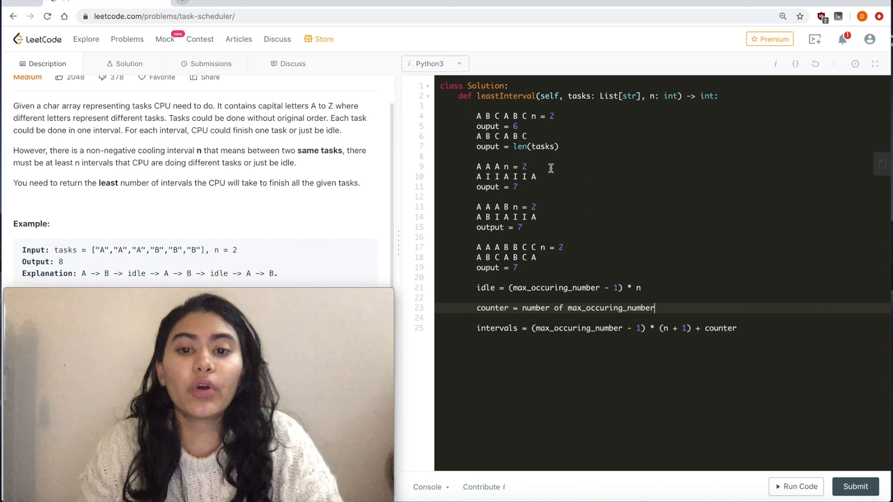
mouse_move(173, 242)
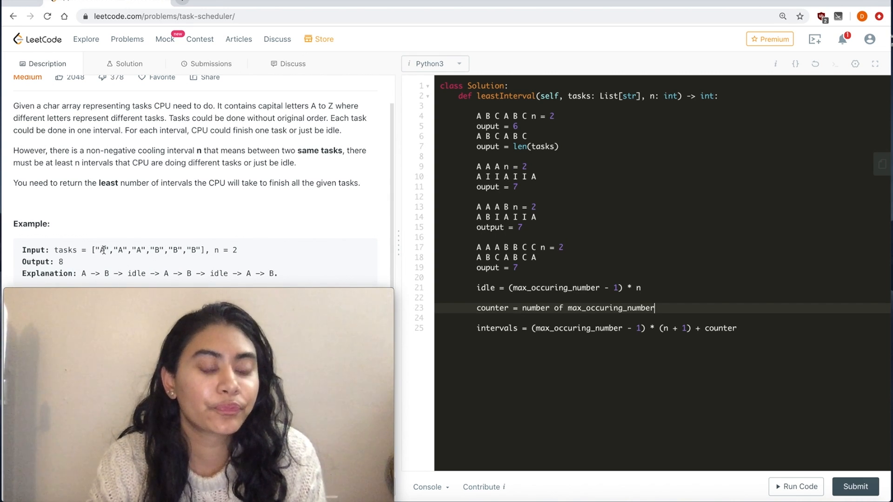
mouse_move(195, 259)
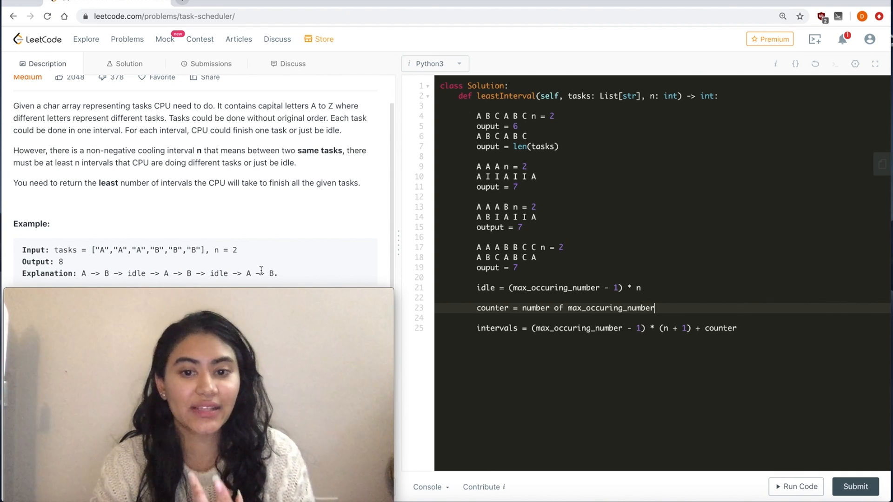
mouse_move(282, 272)
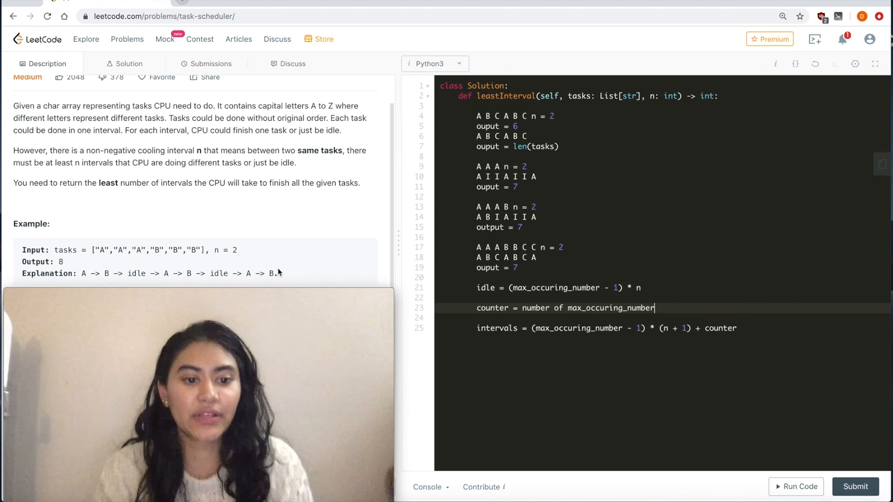
mouse_move(790, 244)
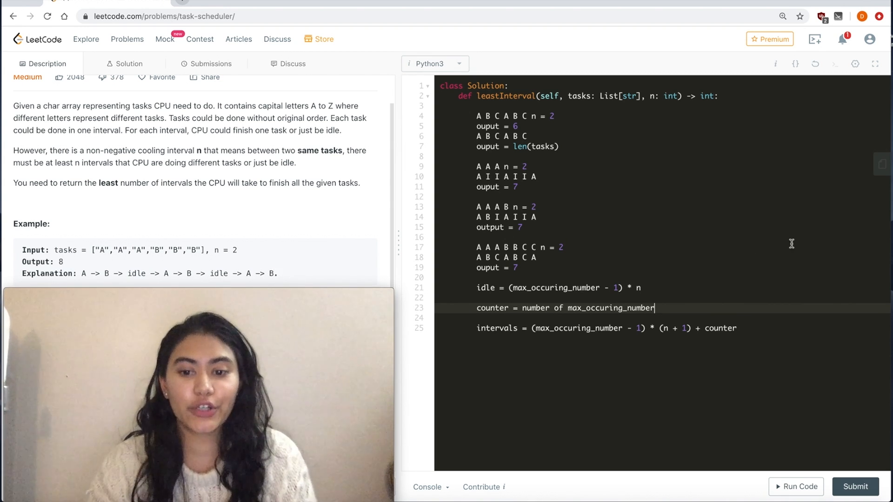
click(779, 328)
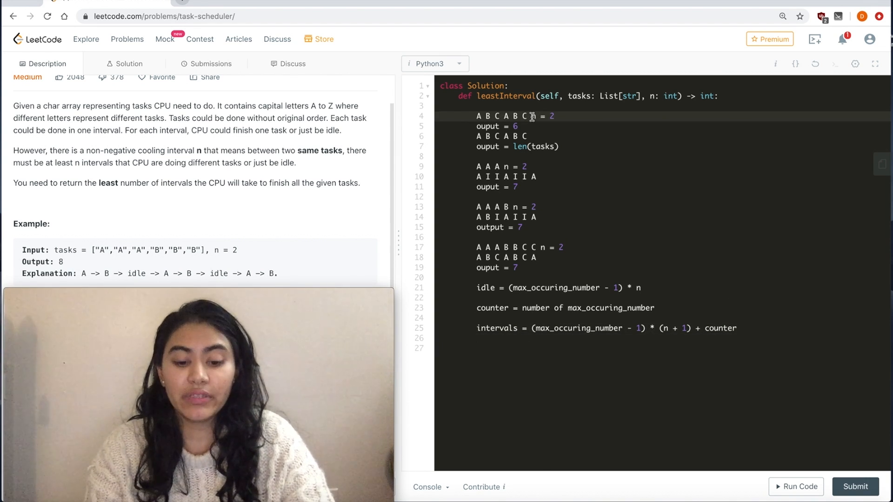
Step: Change the first example to tasks A B C A B C D E F G with output 9
text(D E F)
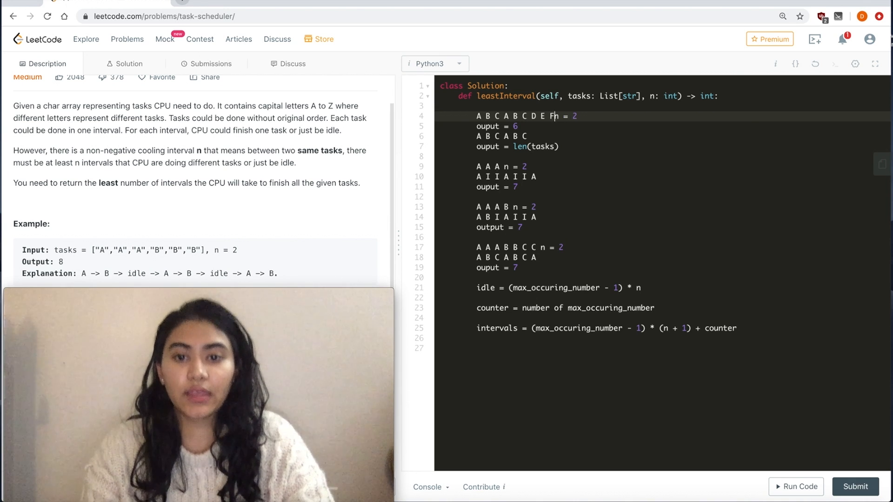
text(G)
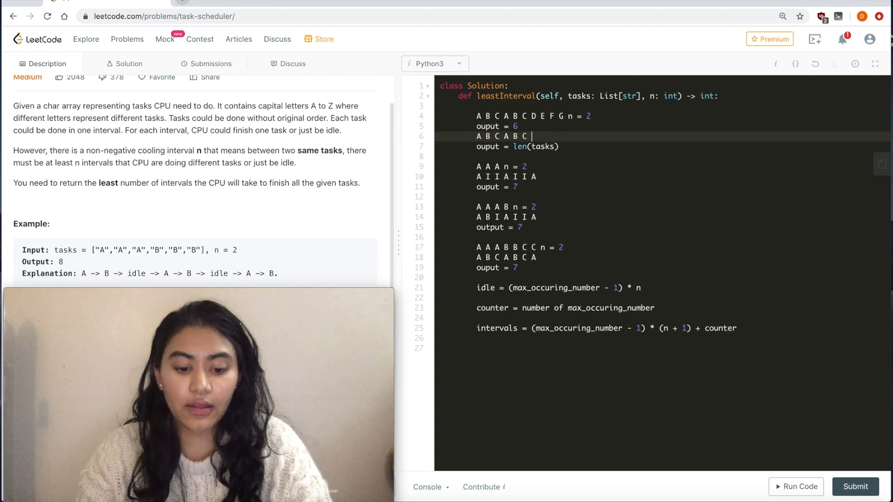
text(EFG)
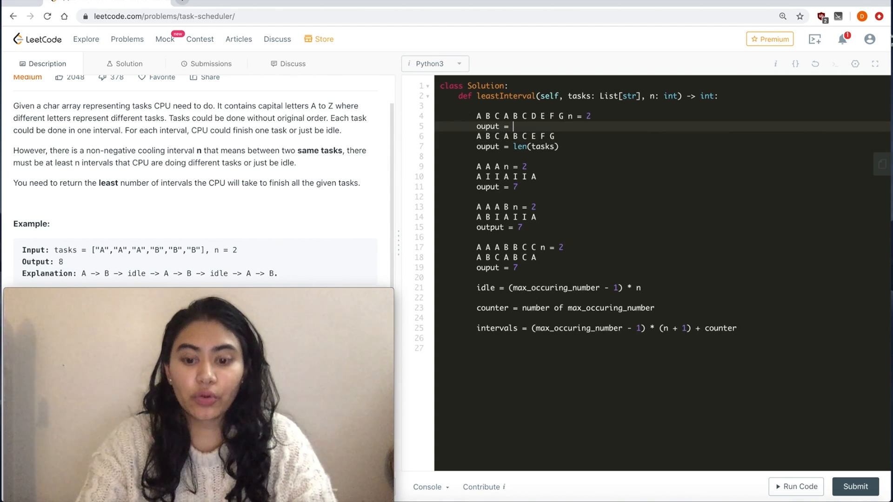
text(9)
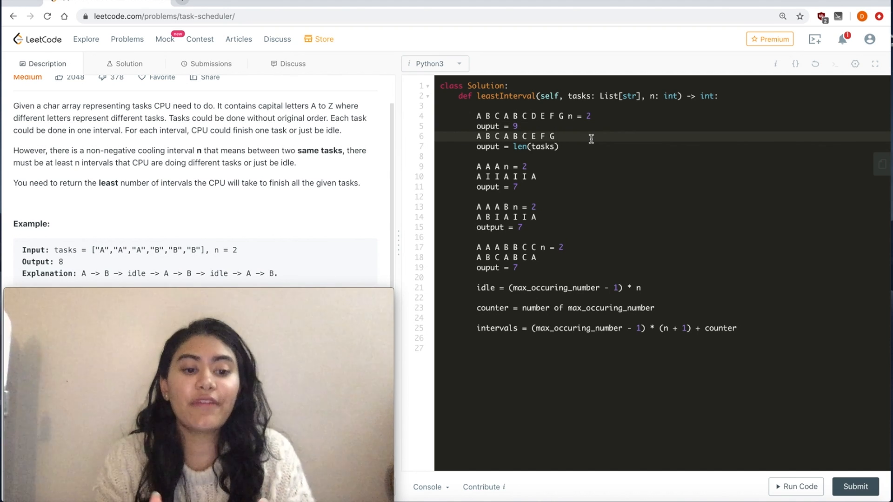
mouse_move(503, 311)
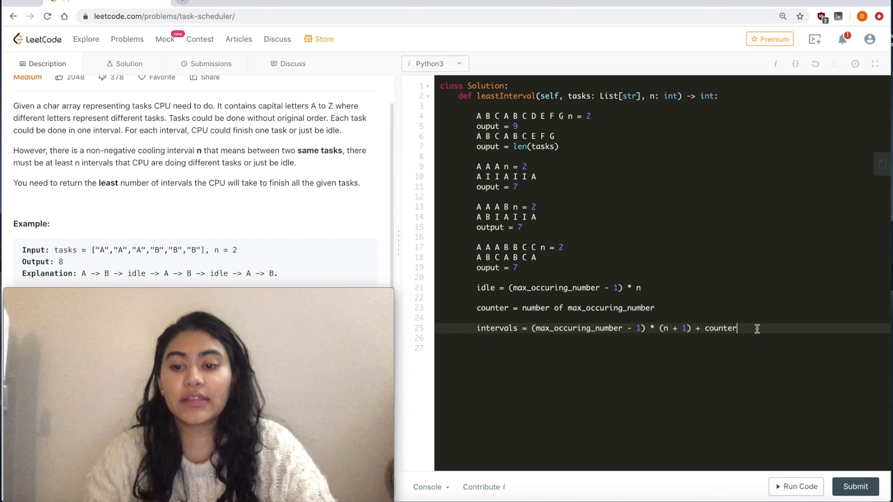
Step: Note the answer as MAX(len(tasks), intervals) below the intervals formula
text(MAX())
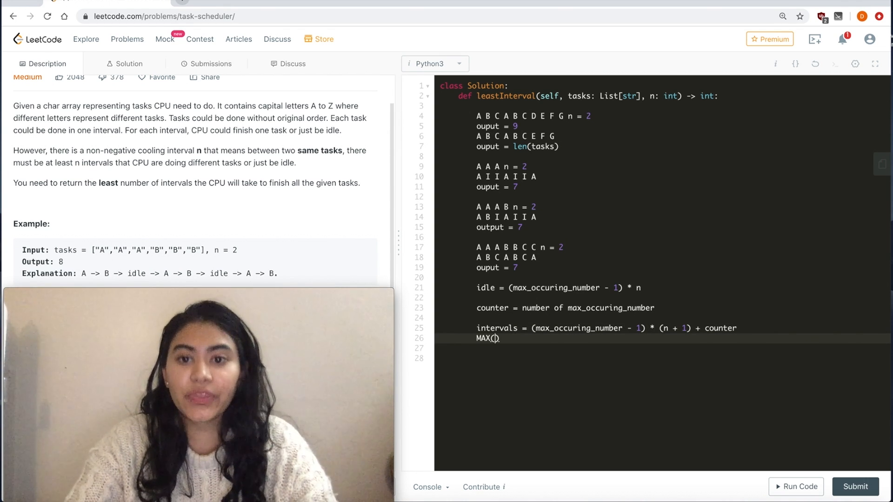
text(len(tasks)
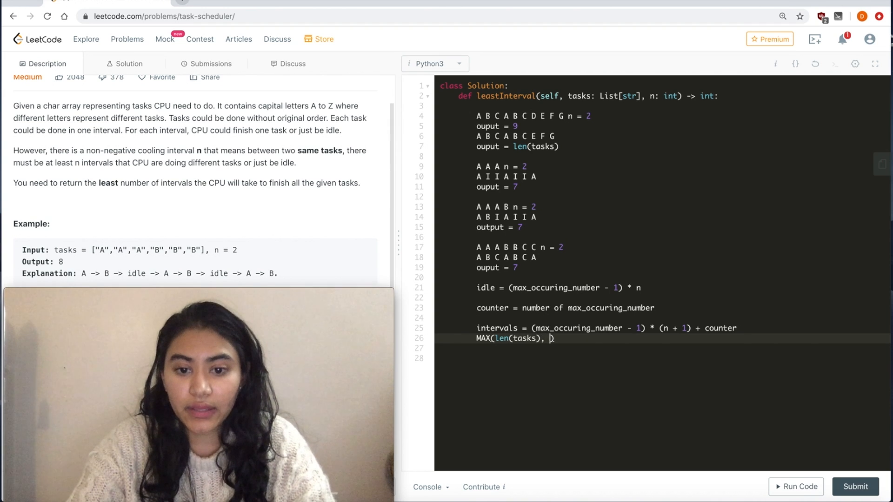
text(intervals))
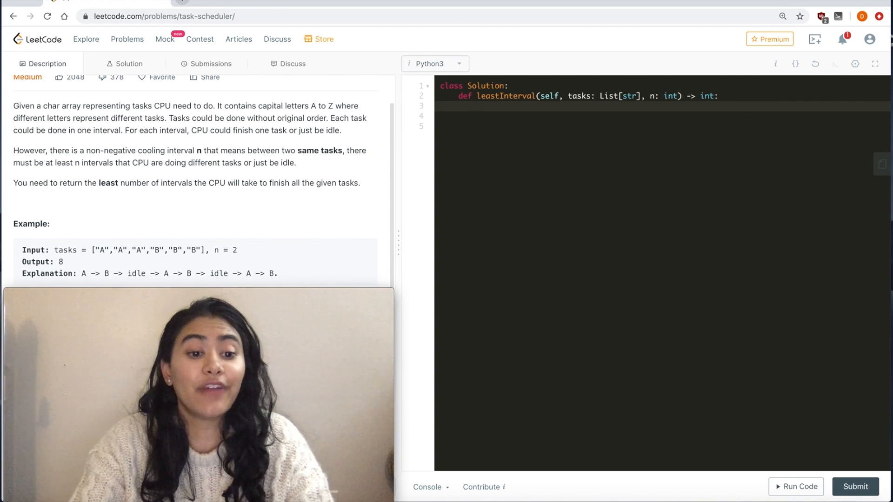
Step: Write d = {} and a loop over tasks incrementing d[i] or setting it to 1
text(d = {})
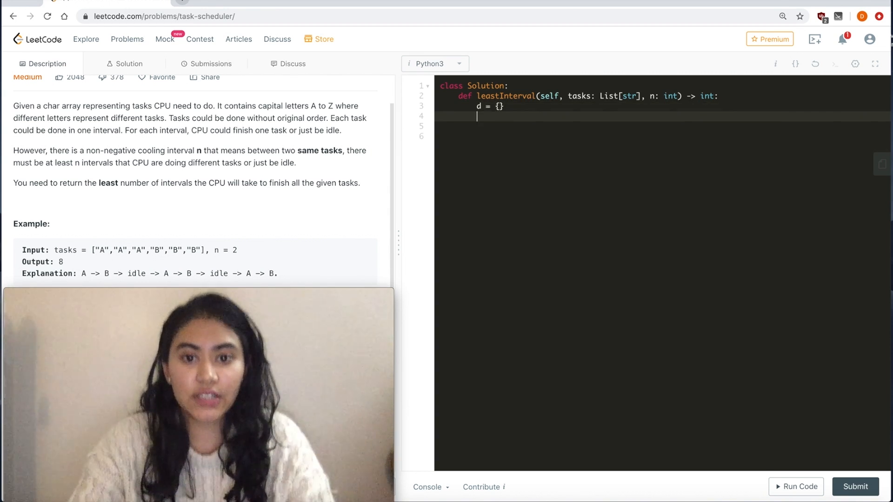
text(for i in tak)
click(662, 136)
text(d[i)
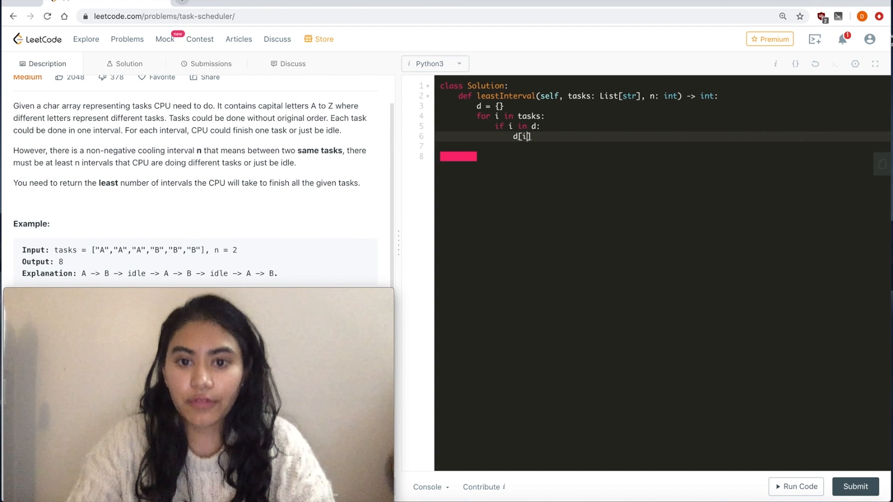
text(+= 1)
text(d[i] =)
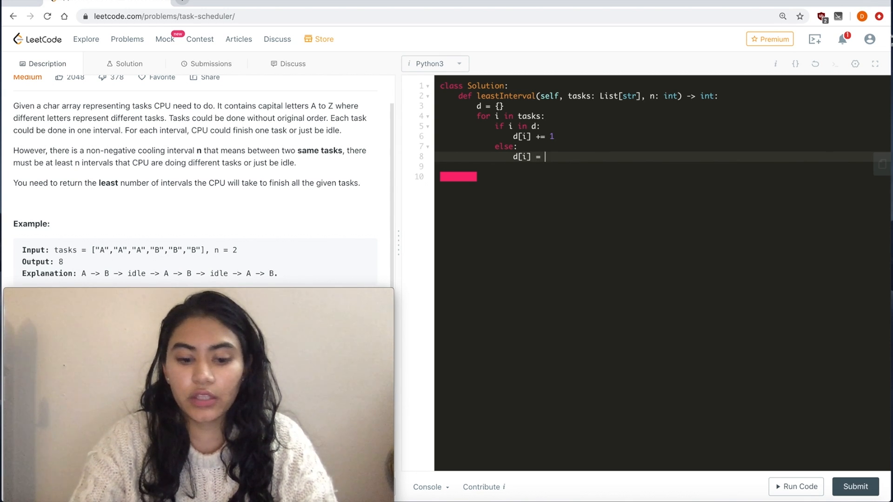
text(1)
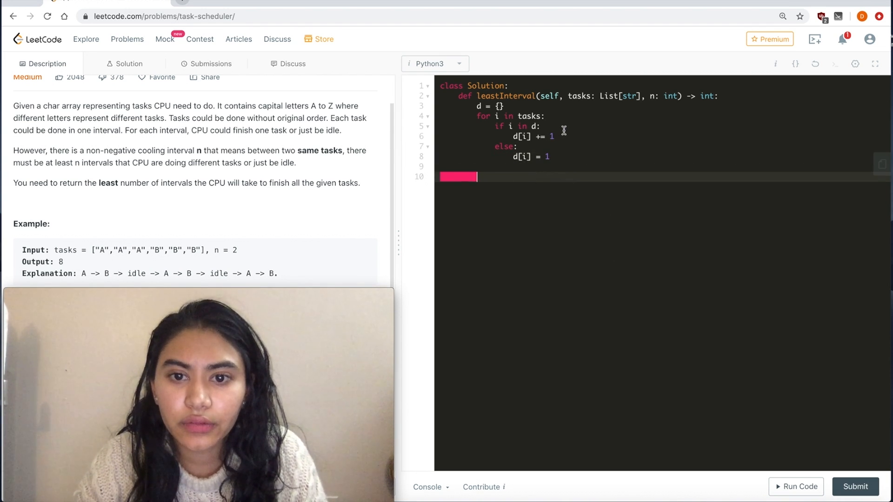
key(Enter)
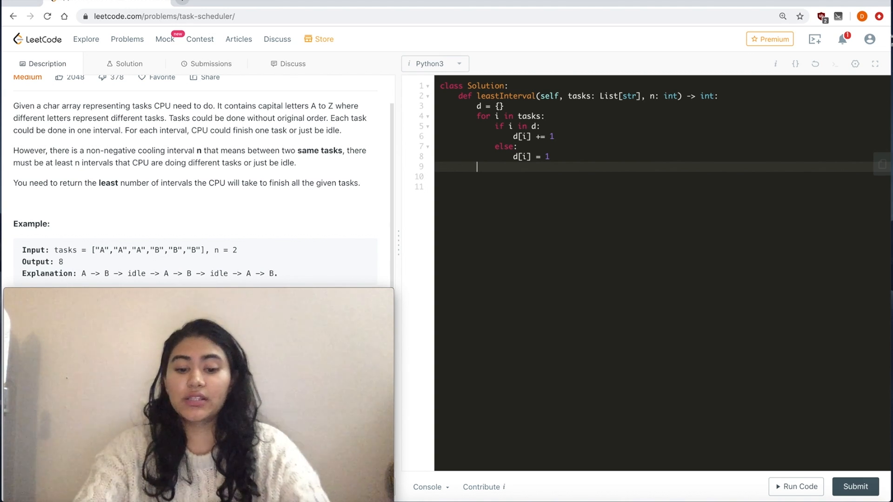
Step: Sort d's values in descending order into lst and set max_number = lst[0]
text(lst = sorte)
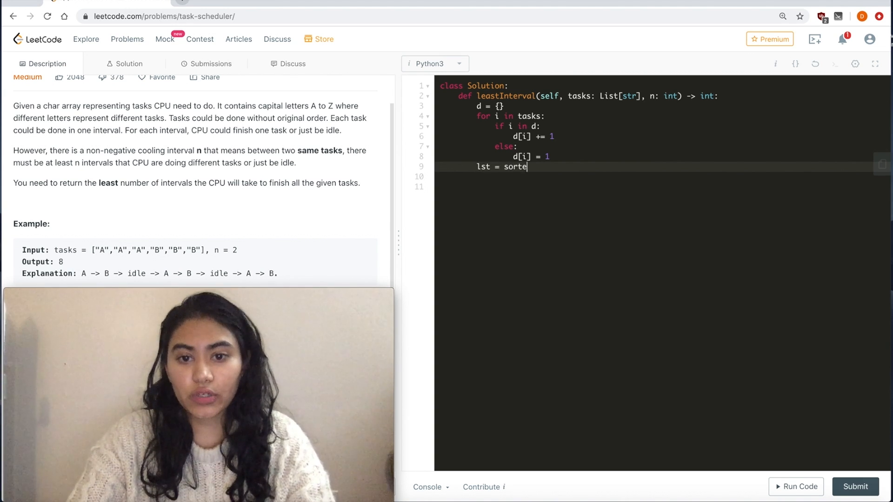
text(d(d))
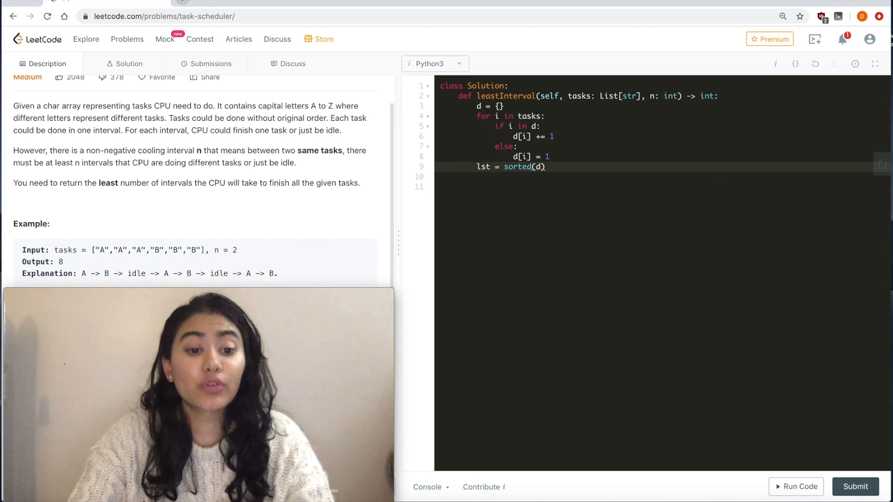
text(.values(, reverse = Tr)
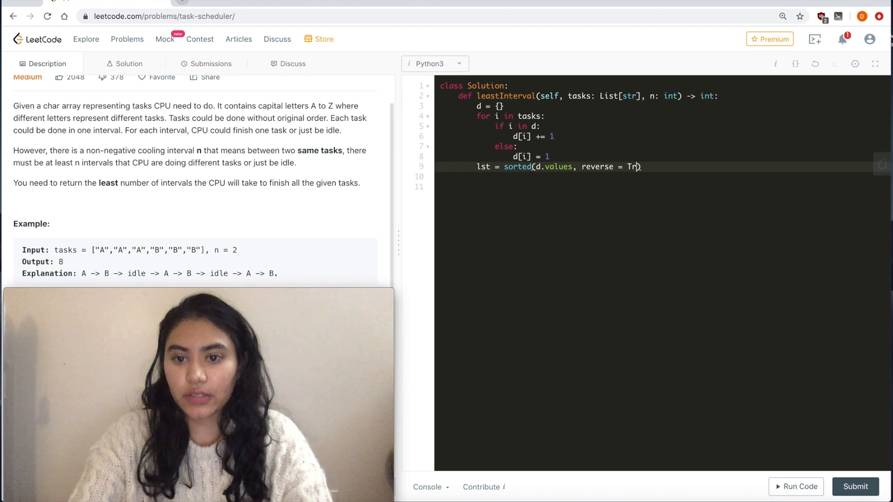
text(ue)
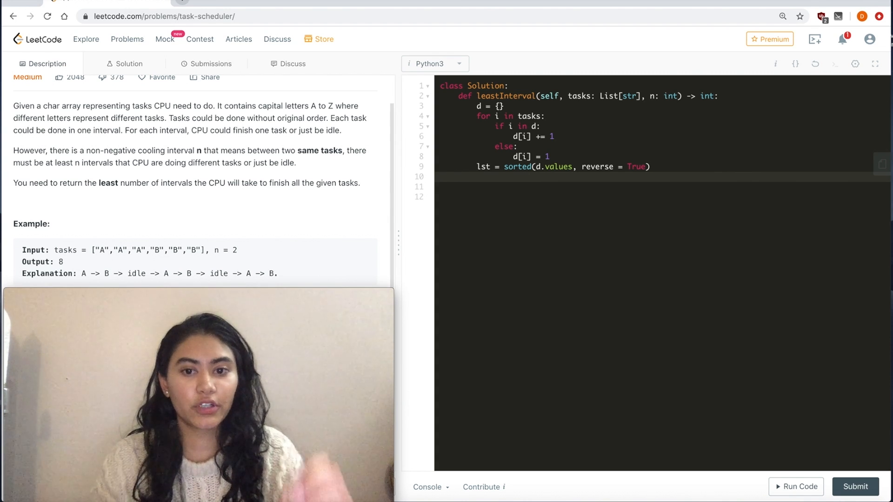
text(max_number)
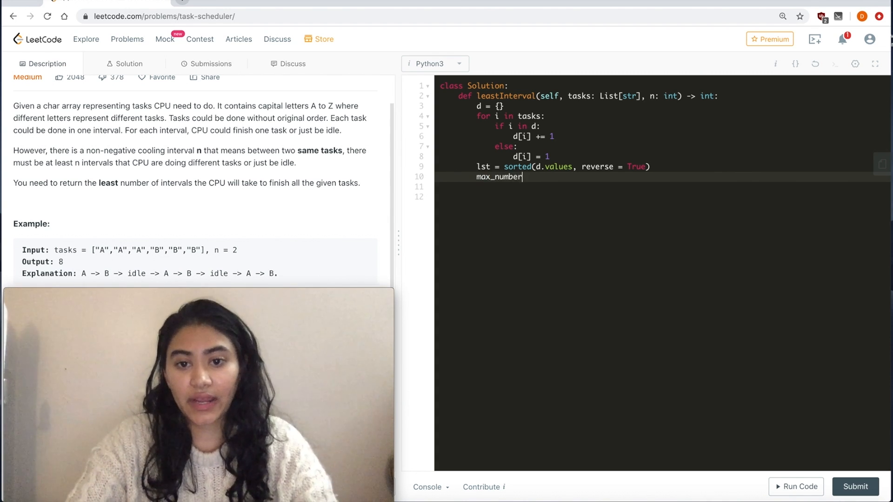
text(= lst[])
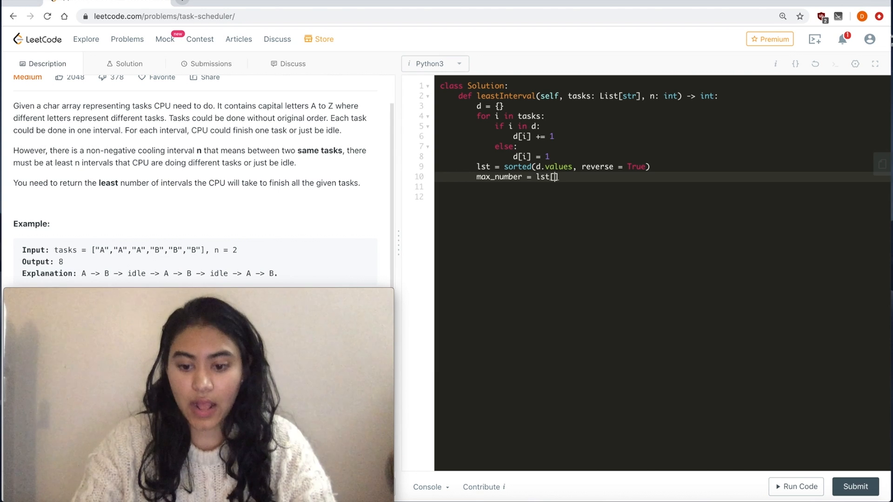
text(0)
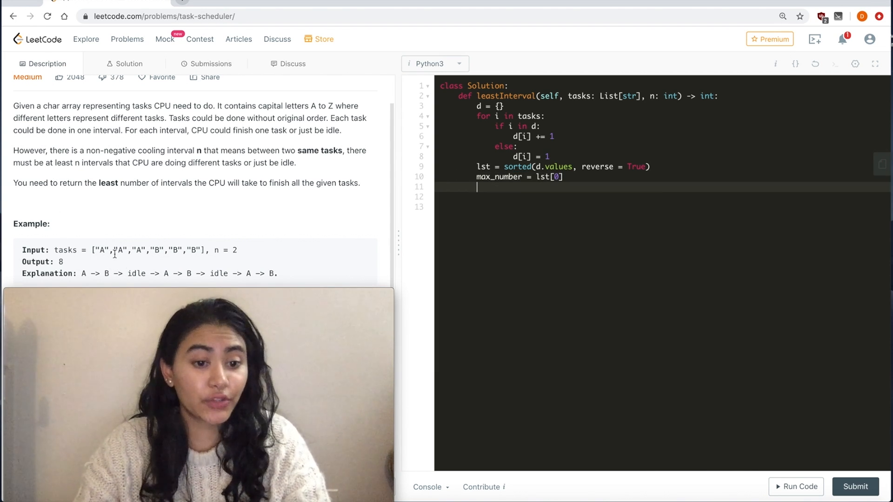
mouse_move(563, 198)
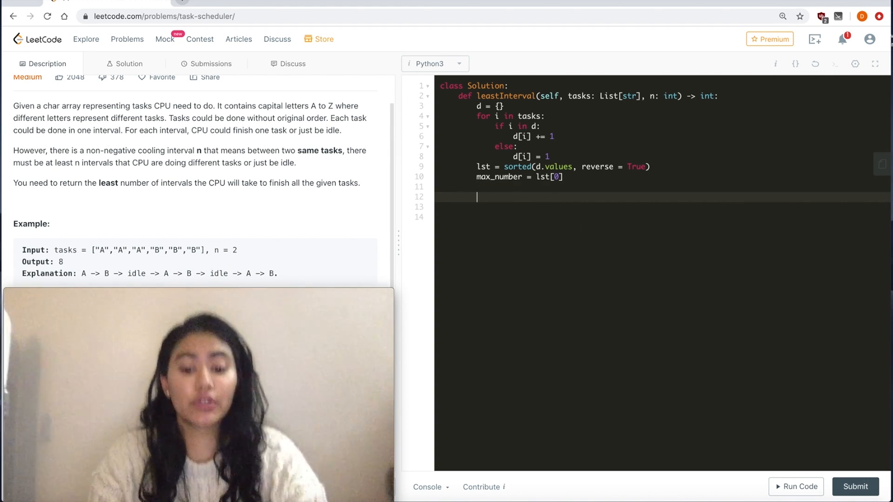
Step: Set i = 0 and write a while loop over lst checking lst[i] == max_number
text(i = 0)
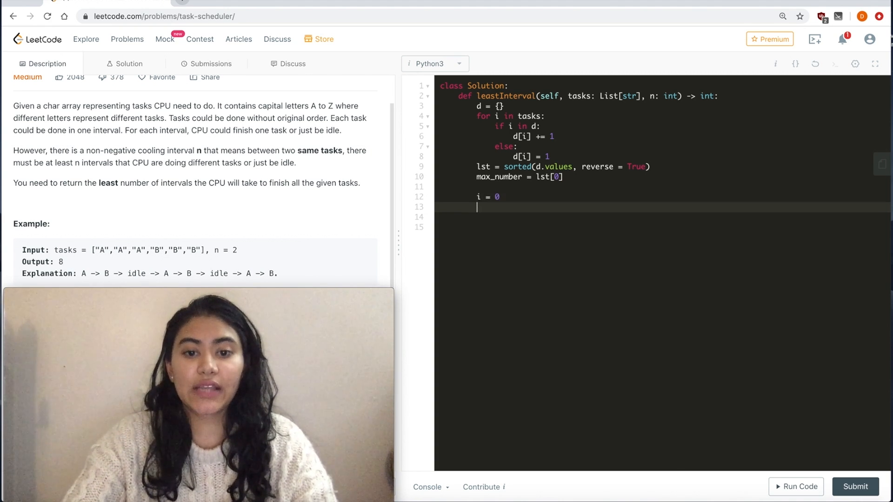
text(while i < len())
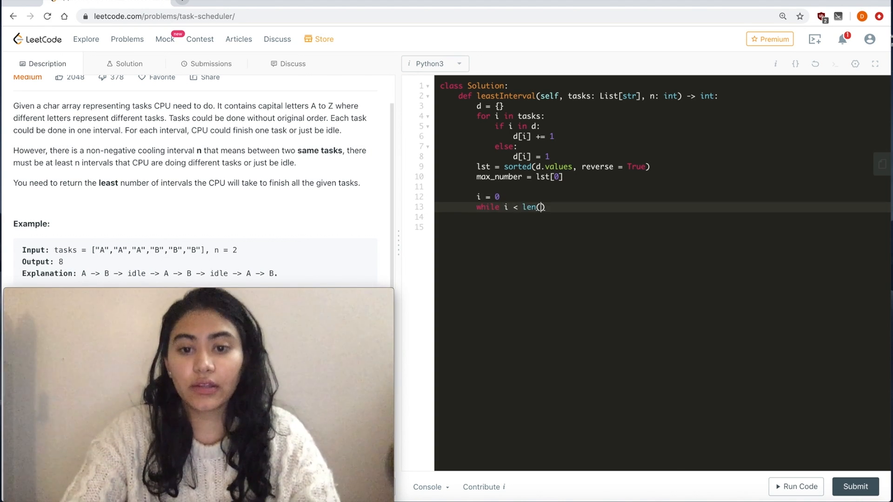
text(lst) and)
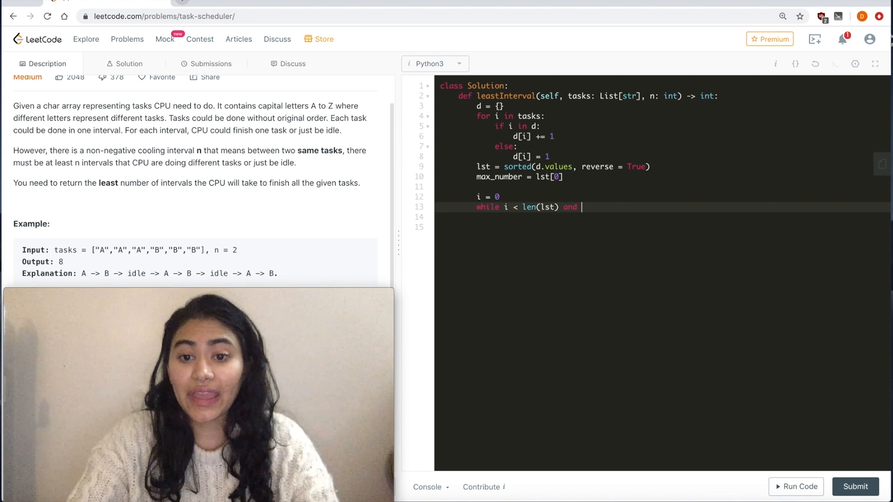
text(lst[i])
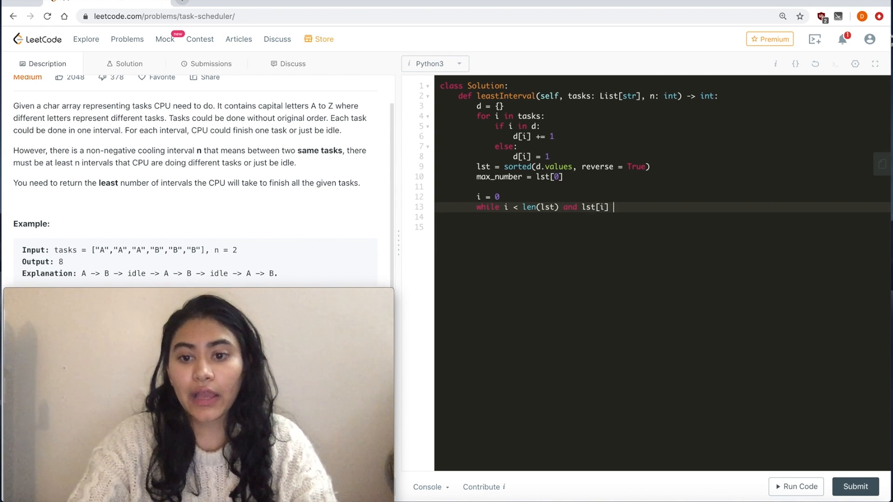
text(== max_numb)
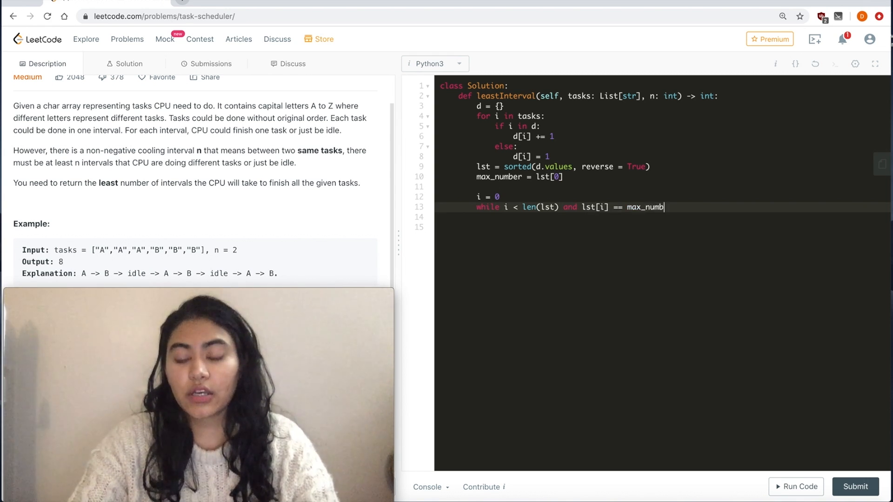
key(Enter)
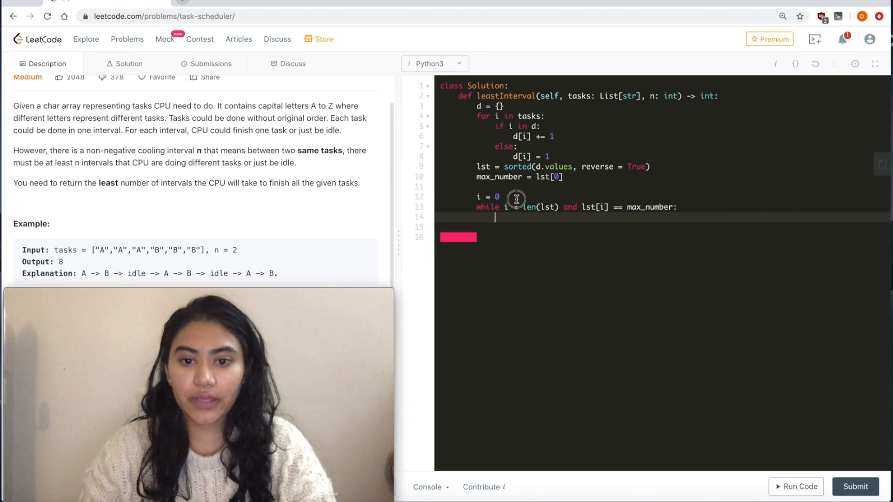
Step: Initialize counter to 0 and increment counter and i by 1 in the loop
text(counter =)
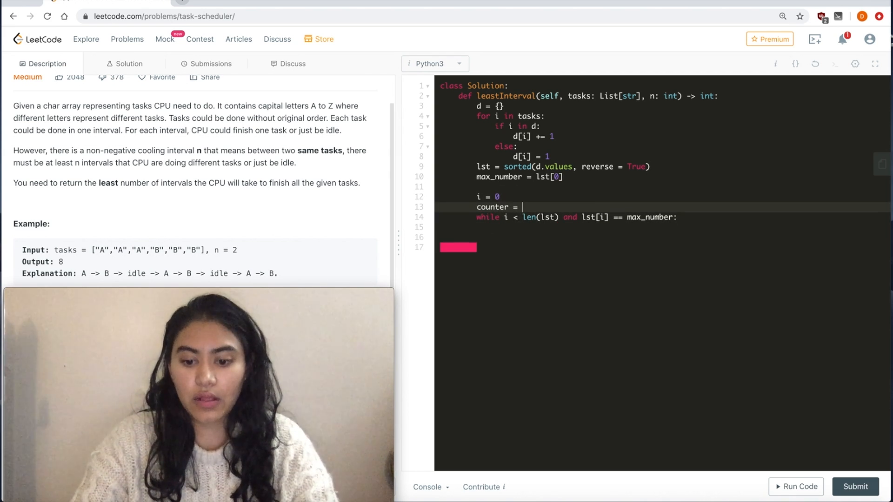
text(0)
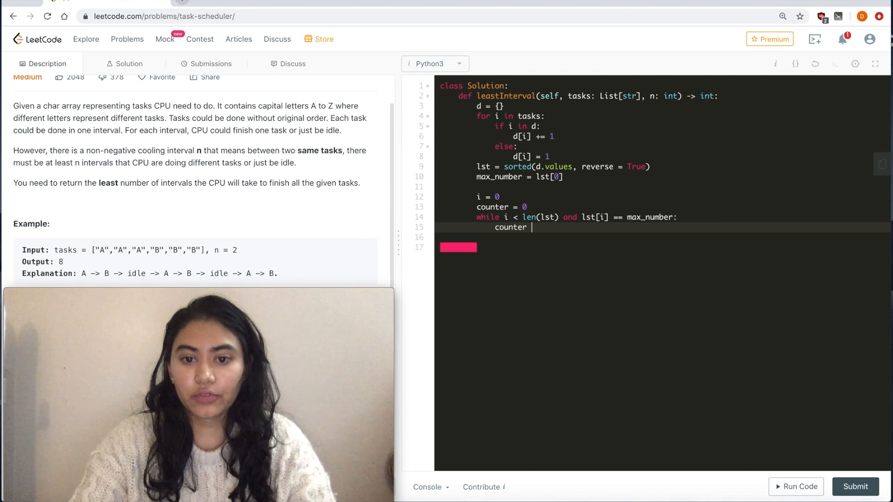
text(+= 1)
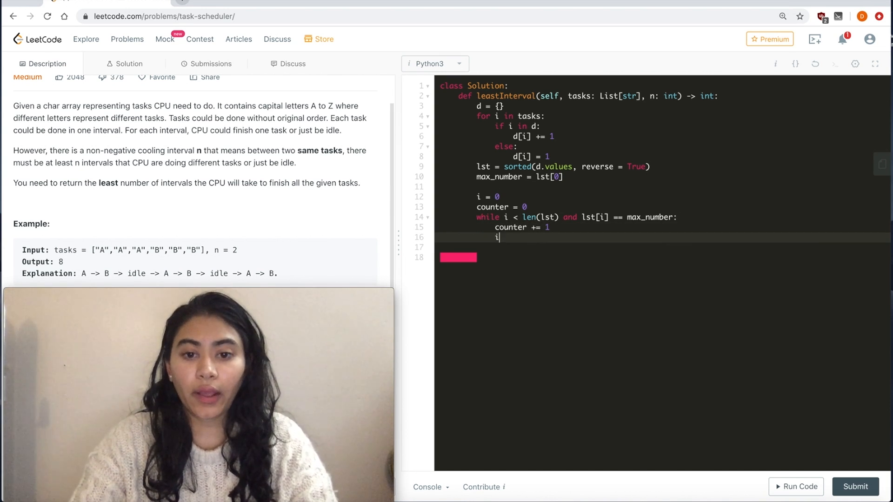
text(+= 1)
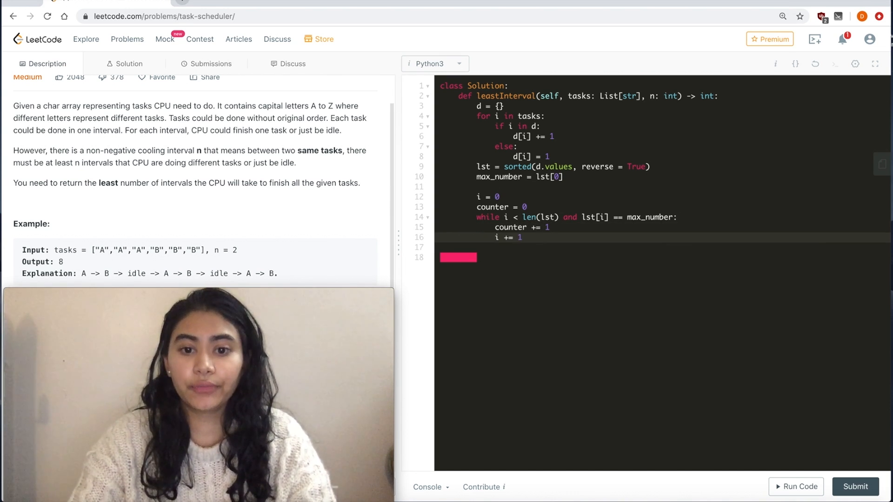
text(ret = ()
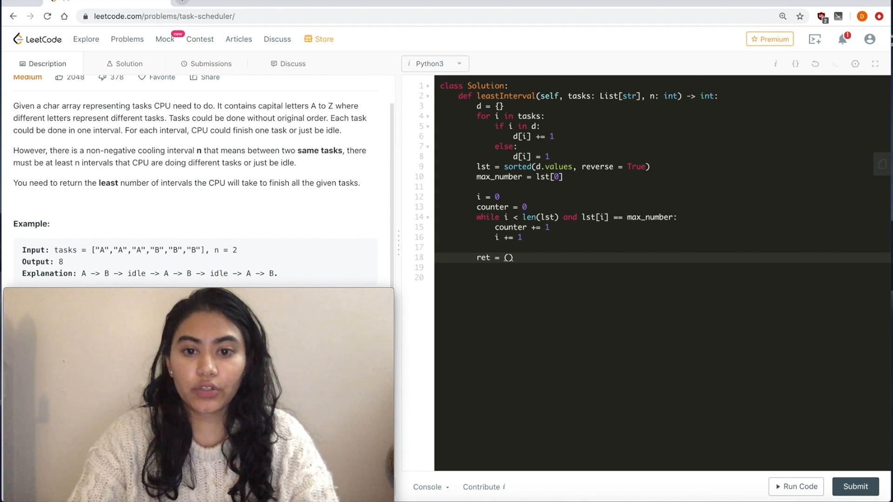
Step: Set ret = (max_number - 1) * (n + 1) + counter
text(max_number -)
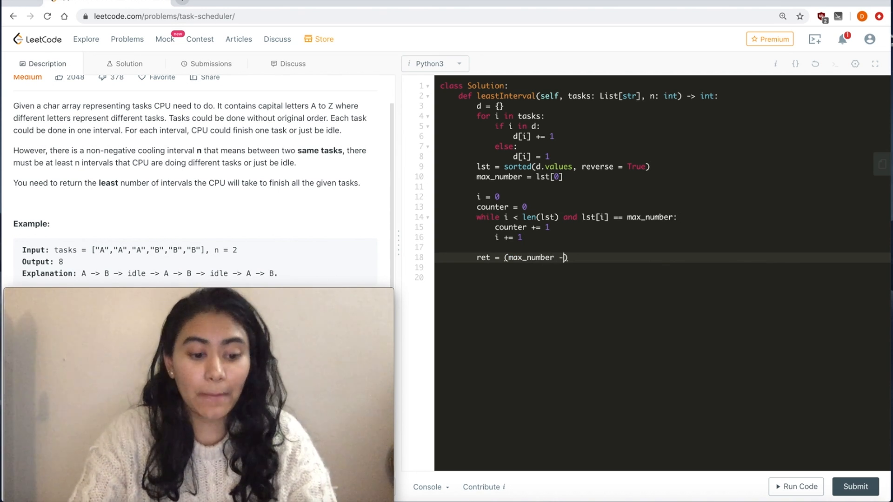
text(1)
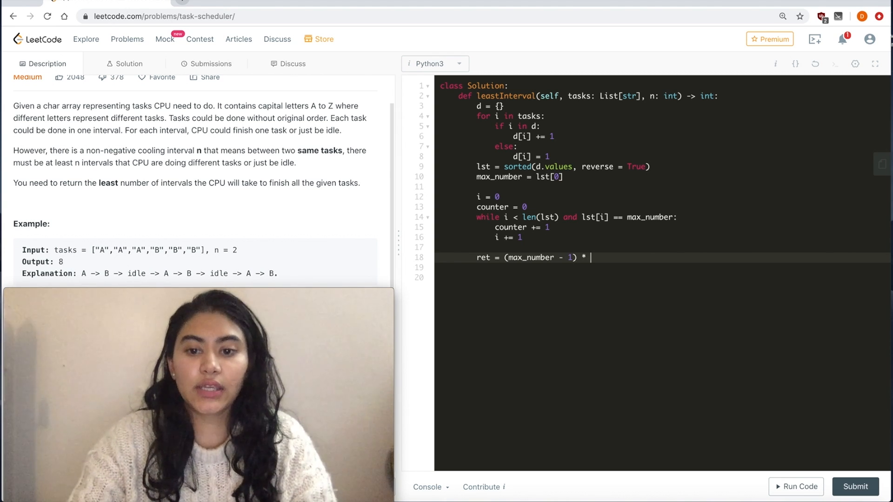
text((n))
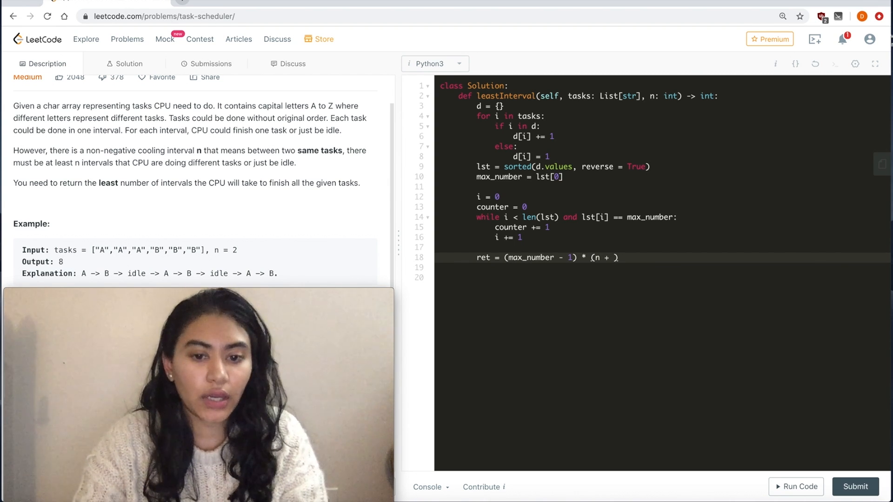
text(1))
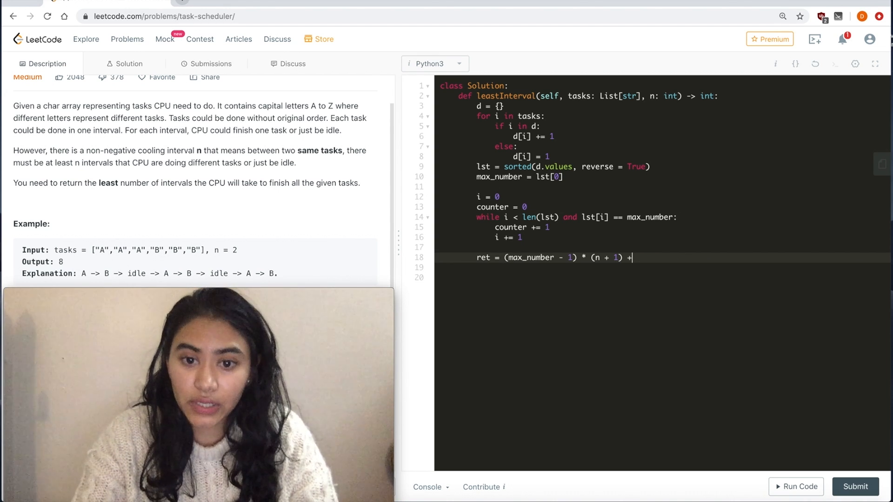
text(counter)
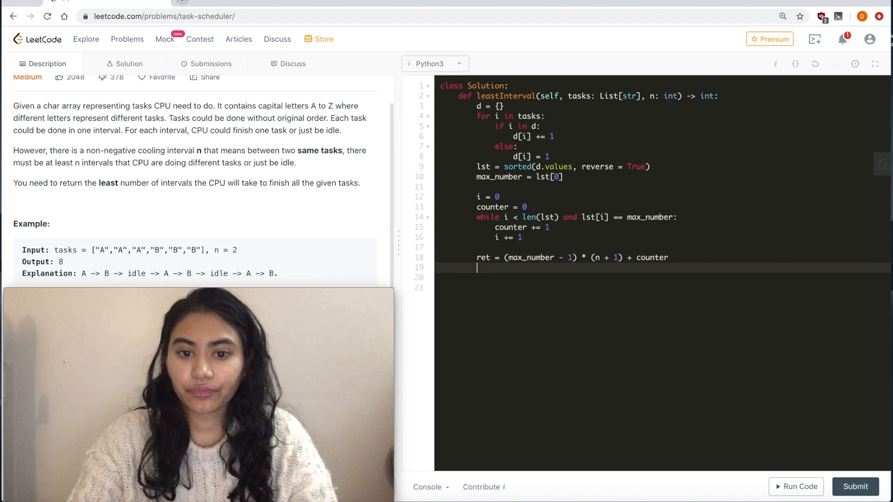
Step: Return max(ret, len(tasks))
text(return max())
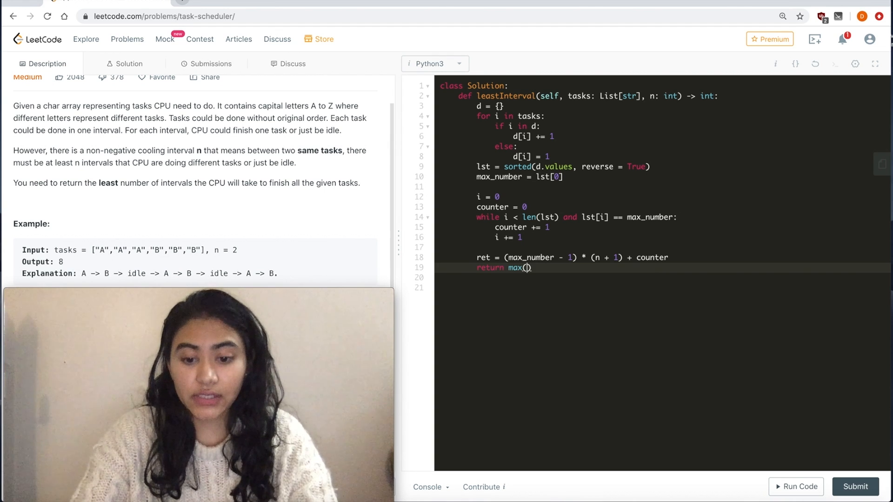
text(ret,)
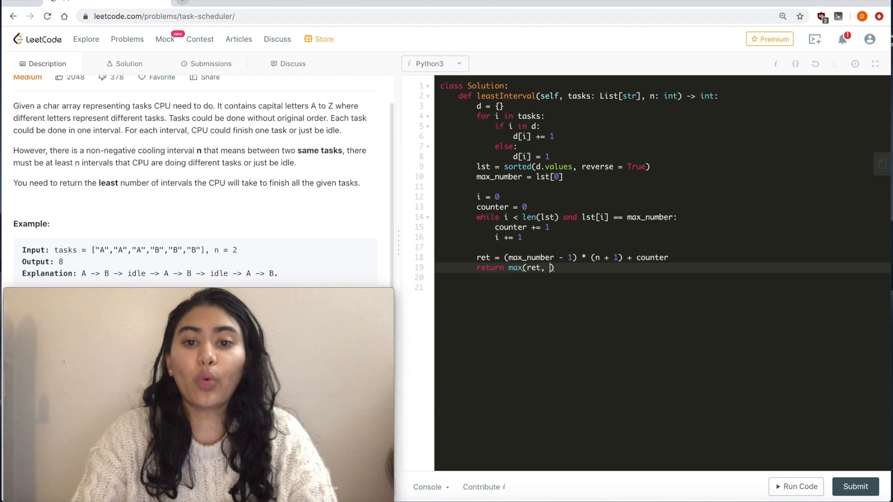
text(len(tasks))
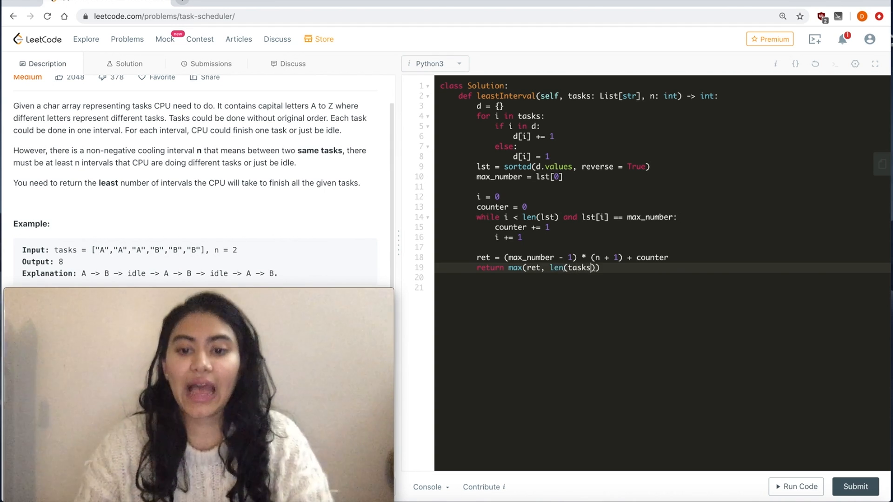
Step: Run the example, fix d.values to d.values(), then submit the solution
click(796, 499)
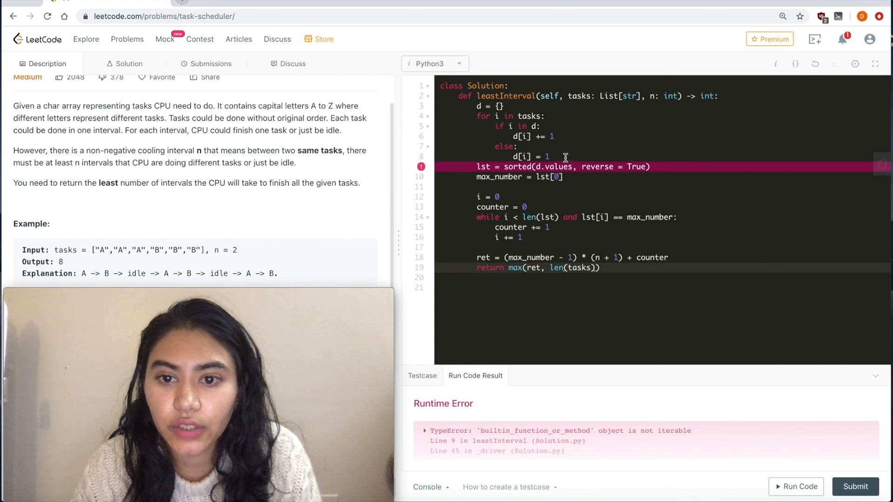
text(())
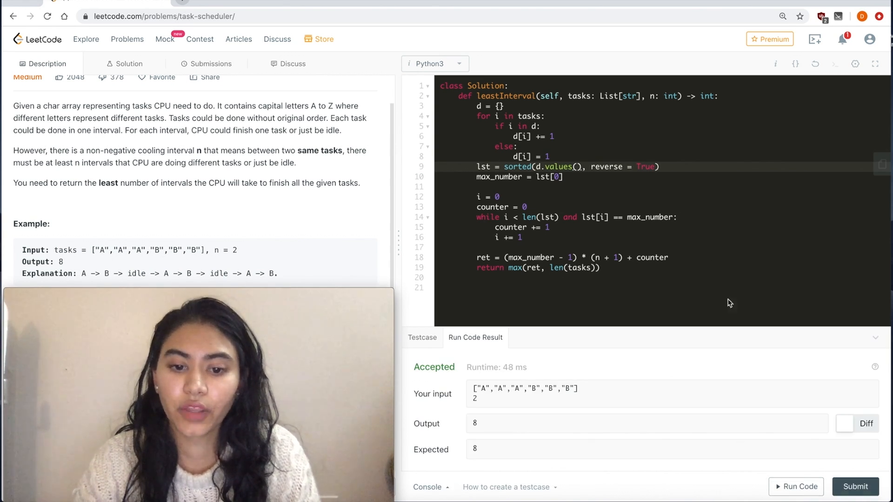
click(855, 499)
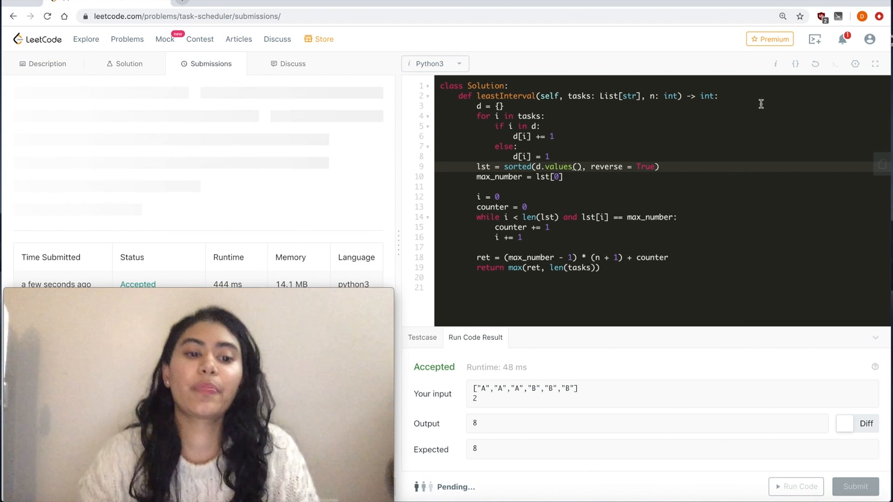